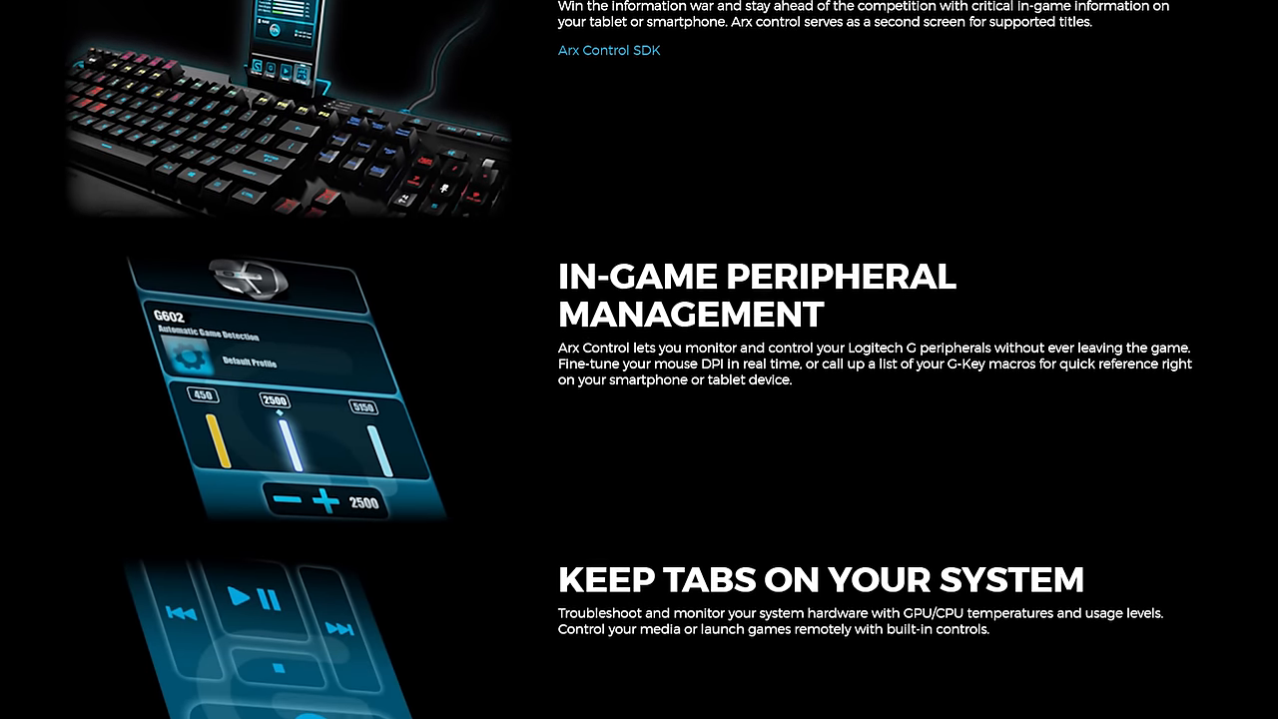
Bring up the G-key customization screen and begin a new profile from the Profiles + button
scroll(down, 3)
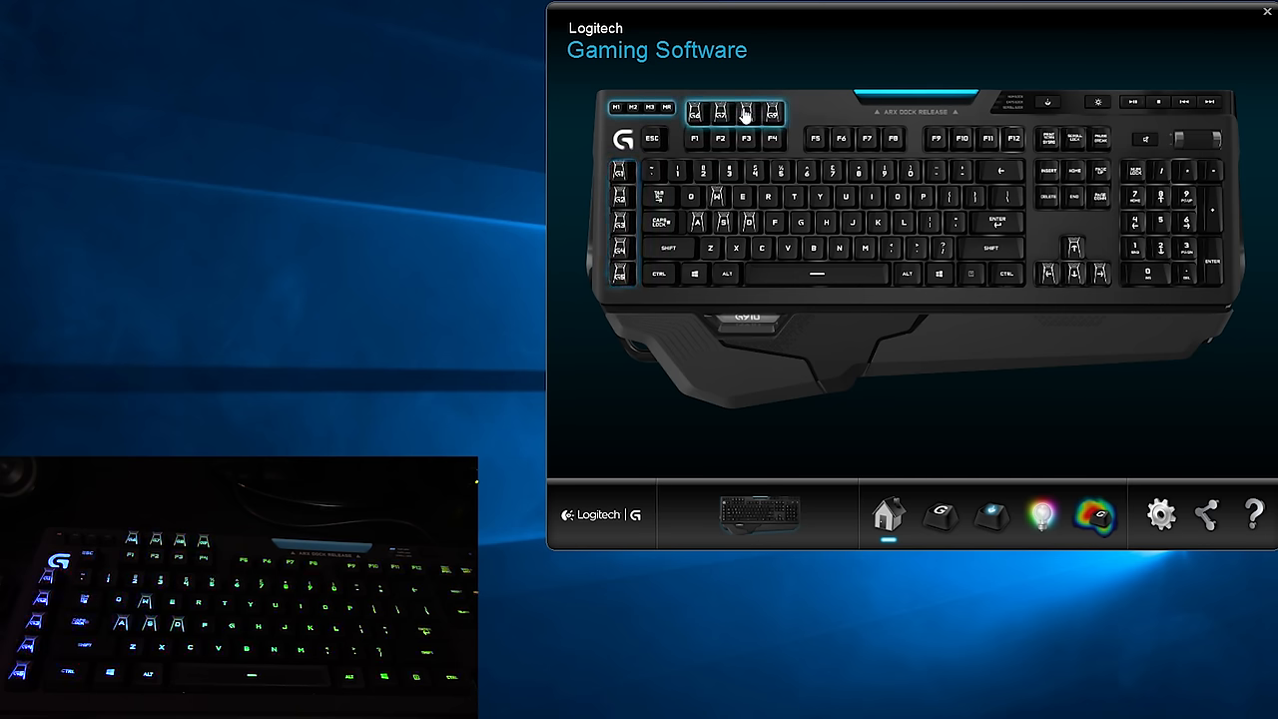
click(938, 515)
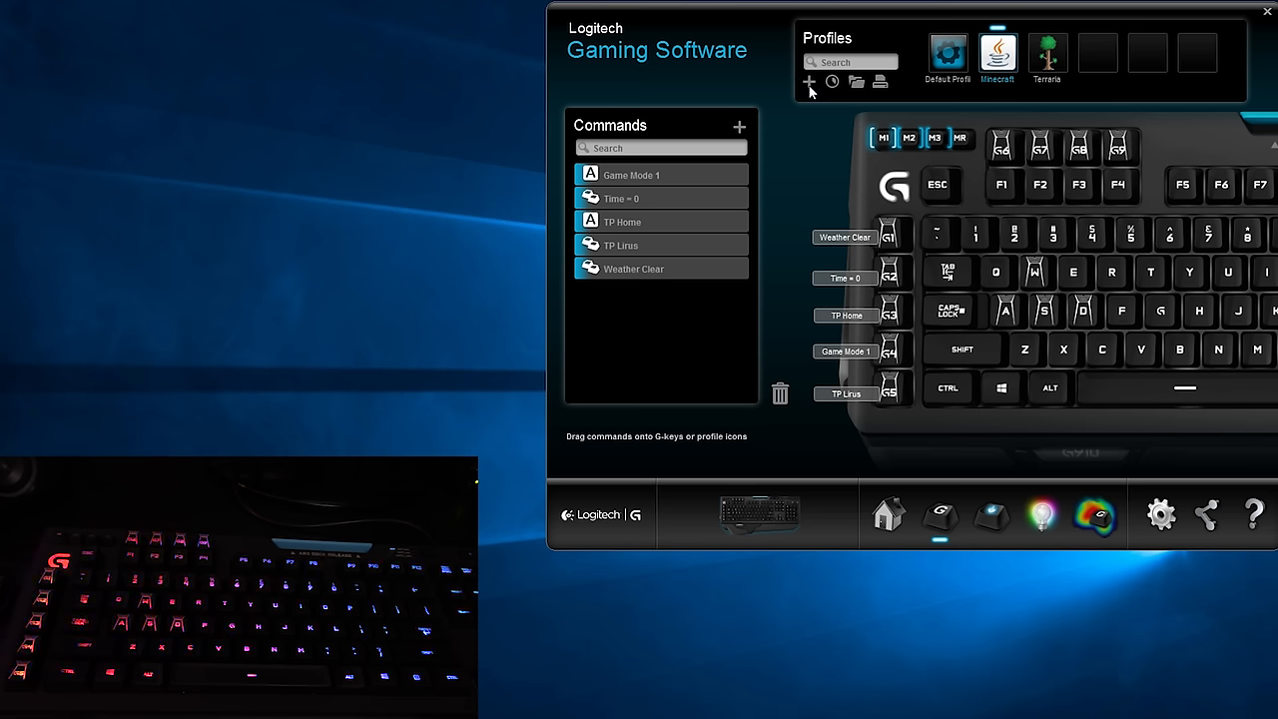
click(809, 82)
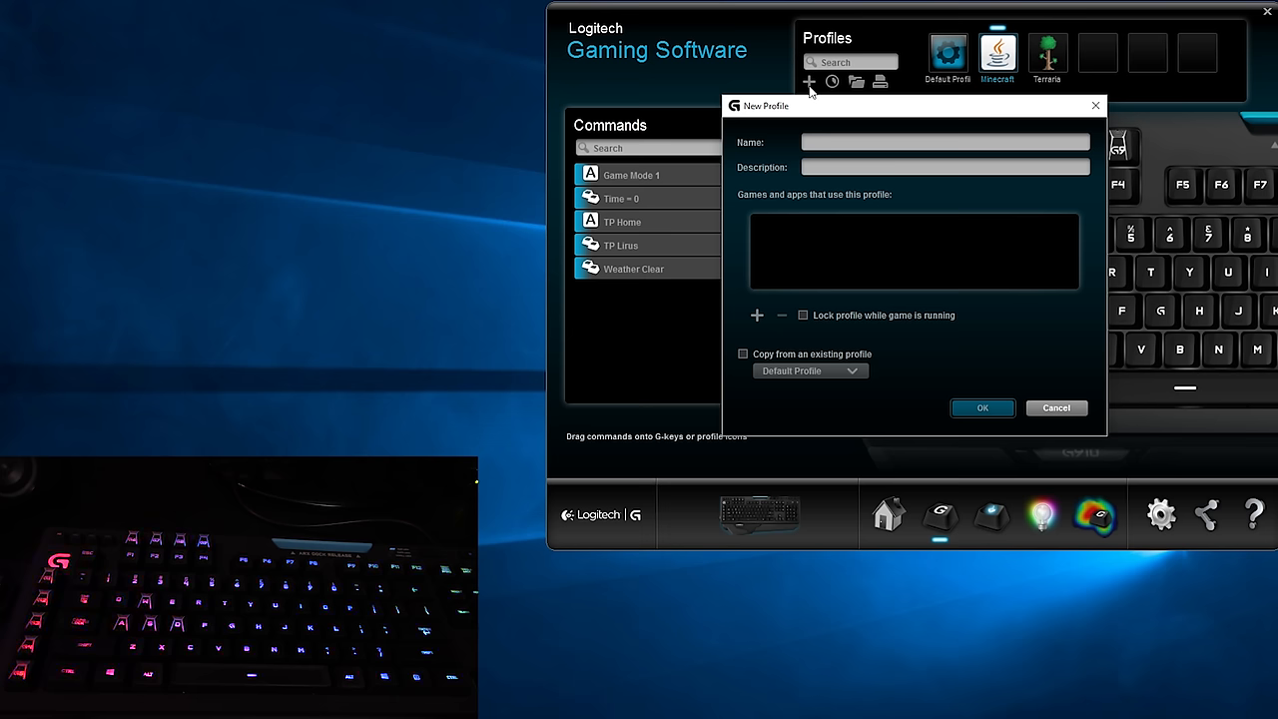
mouse_move(1057, 408)
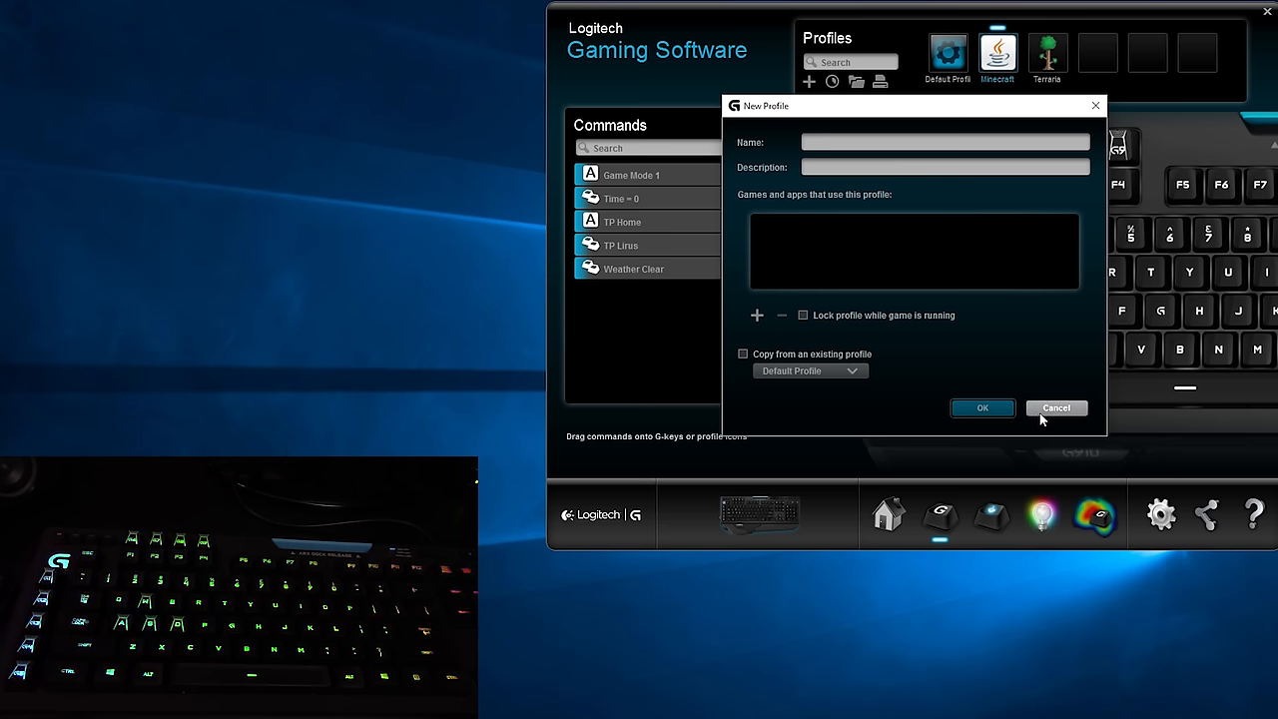
Tick Copy from an existing profile with Default Profile as source, then cancel the new profile
click(1056, 408)
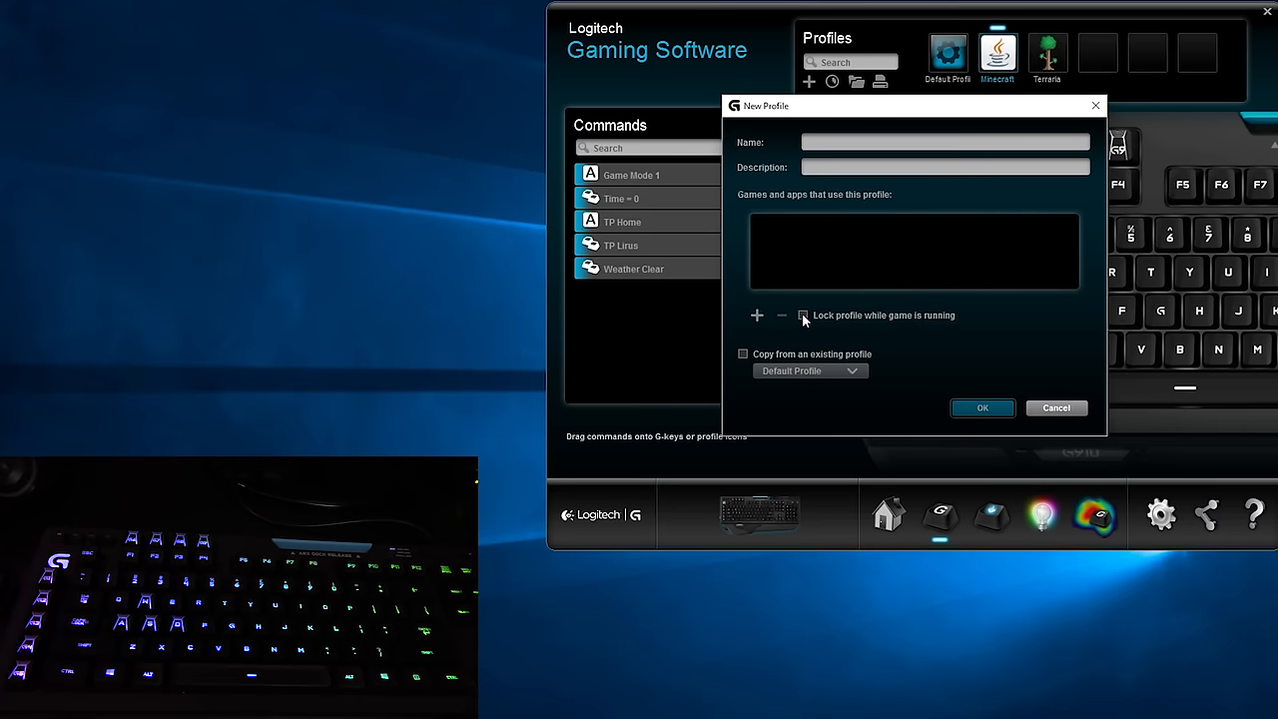
click(803, 316)
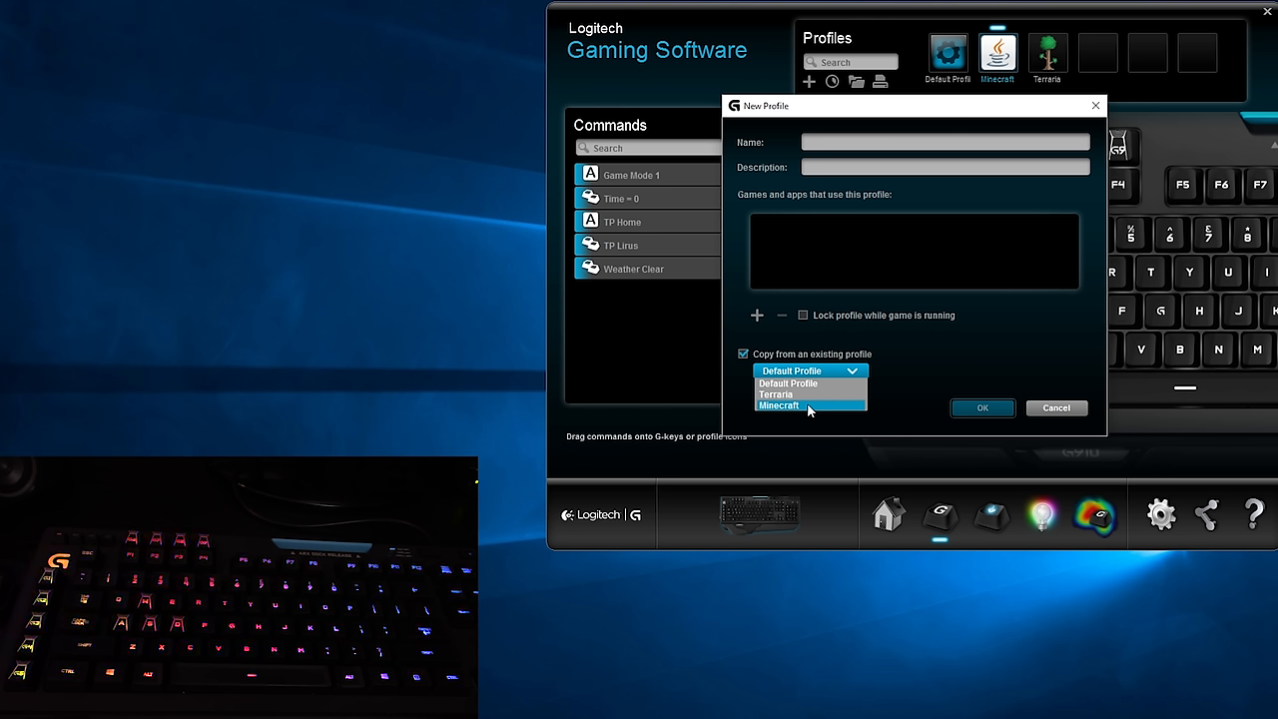
click(790, 384)
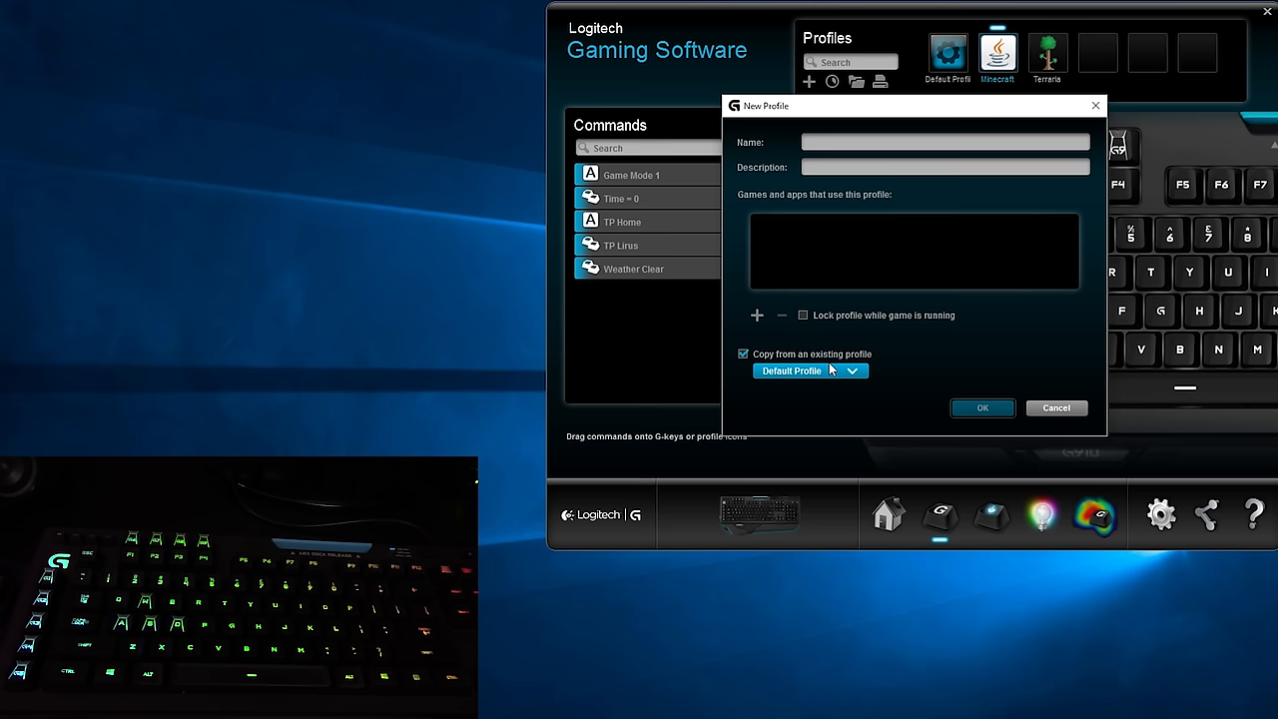
click(1055, 407)
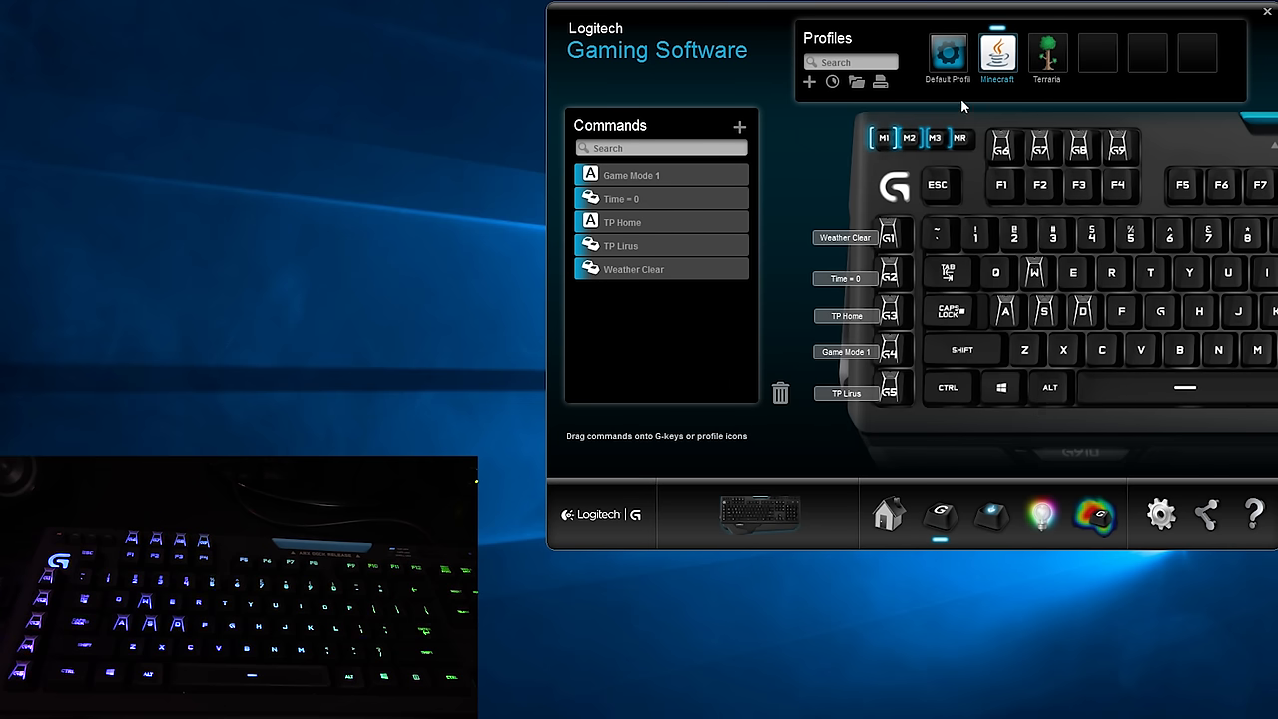
Dismiss the add-profile options and run Scan for New Games, finding 3572 profiles
click(809, 82)
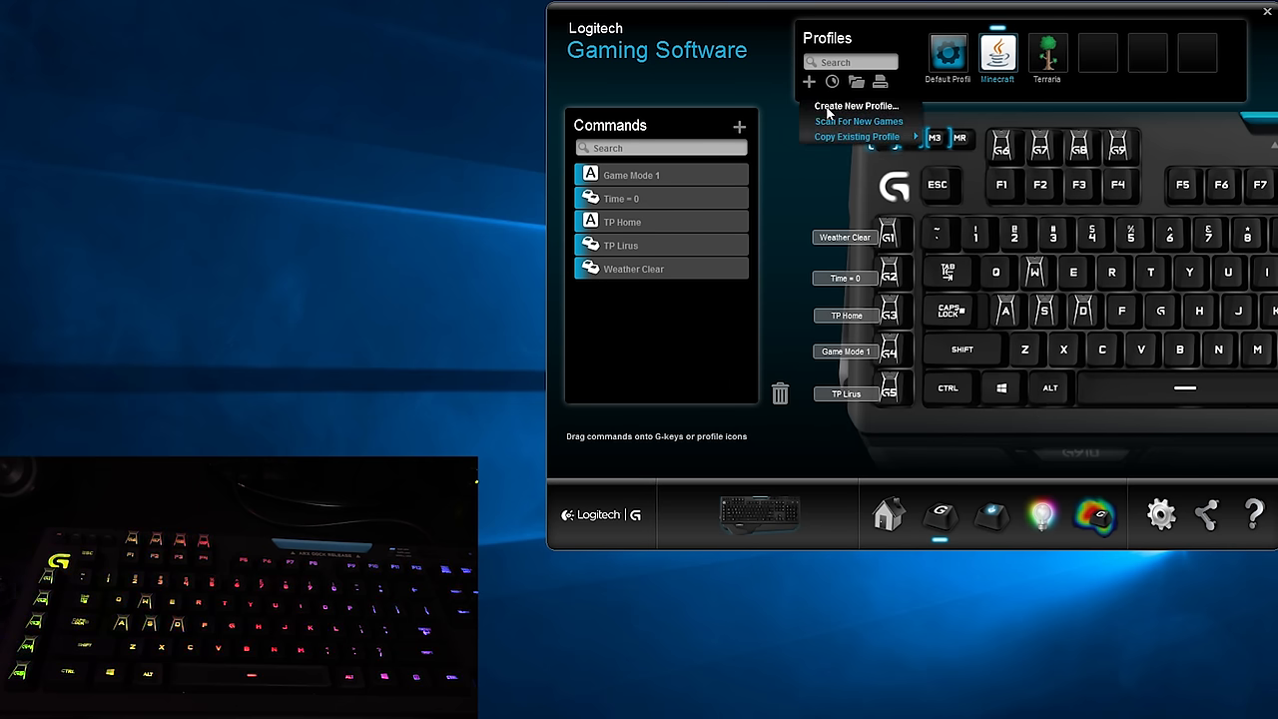
click(858, 122)
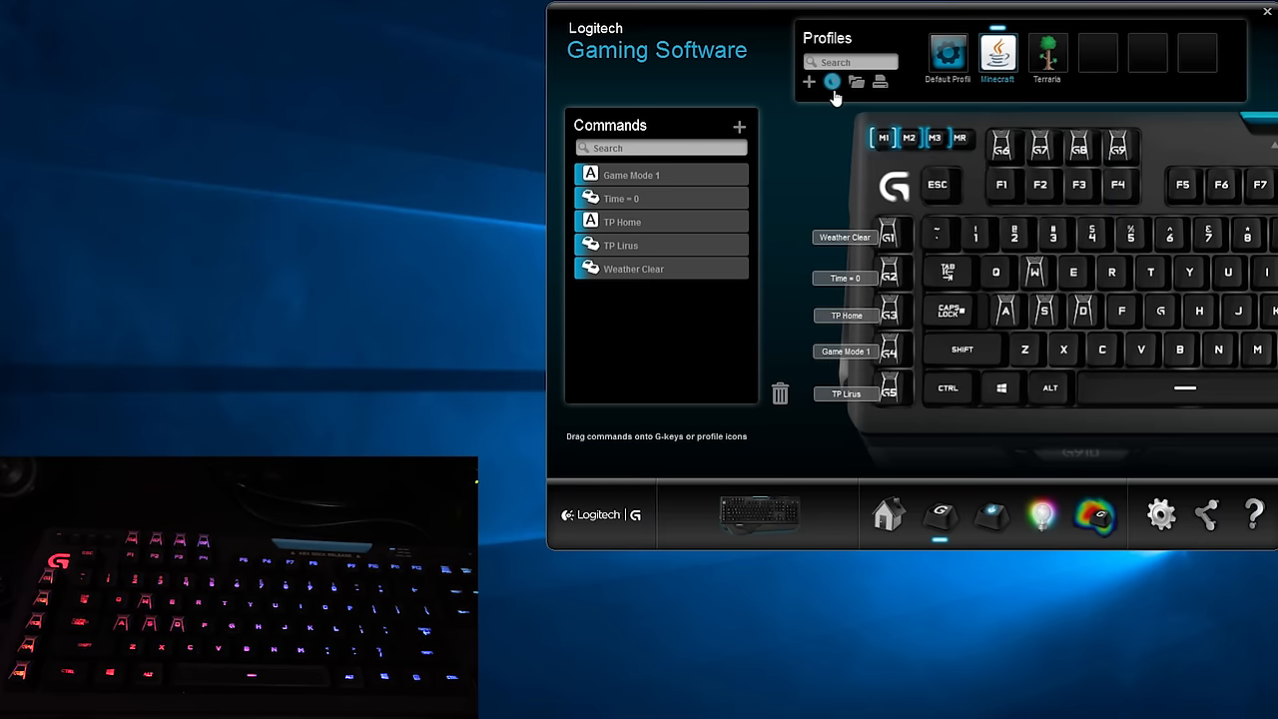
click(830, 82)
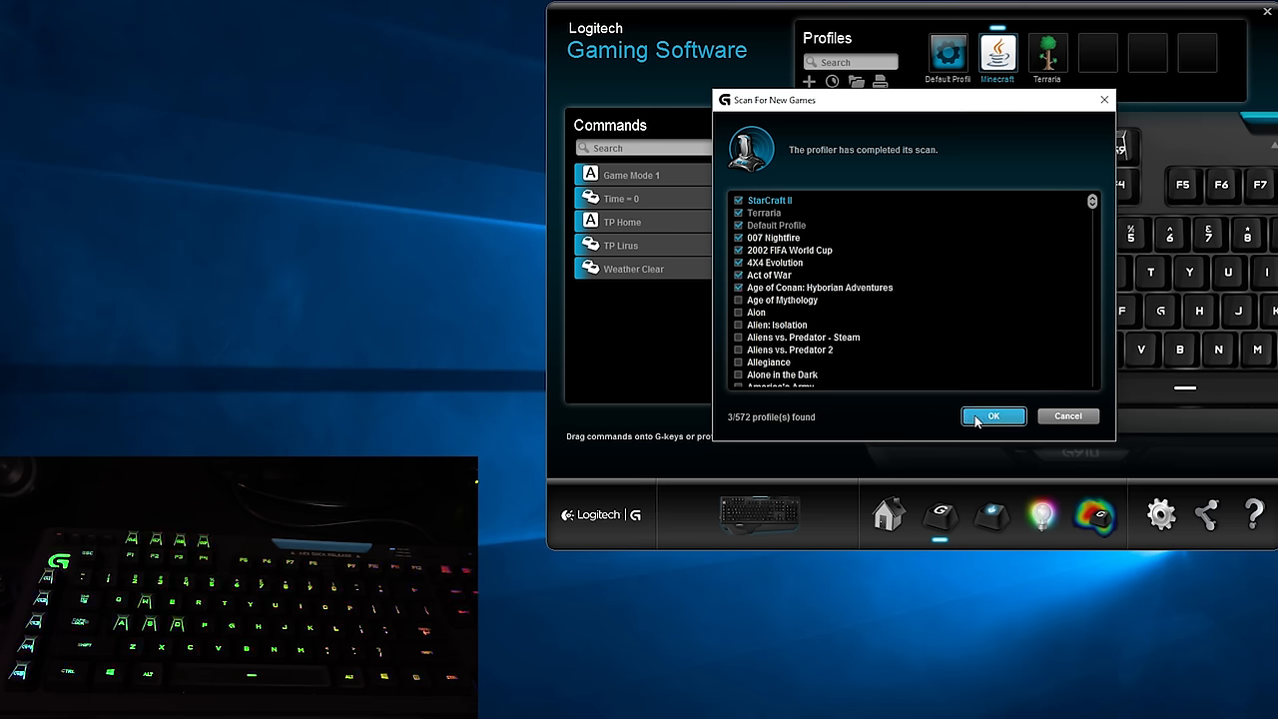
Accept the scanned game profiles with OK, loading them into the profile list
click(992, 418)
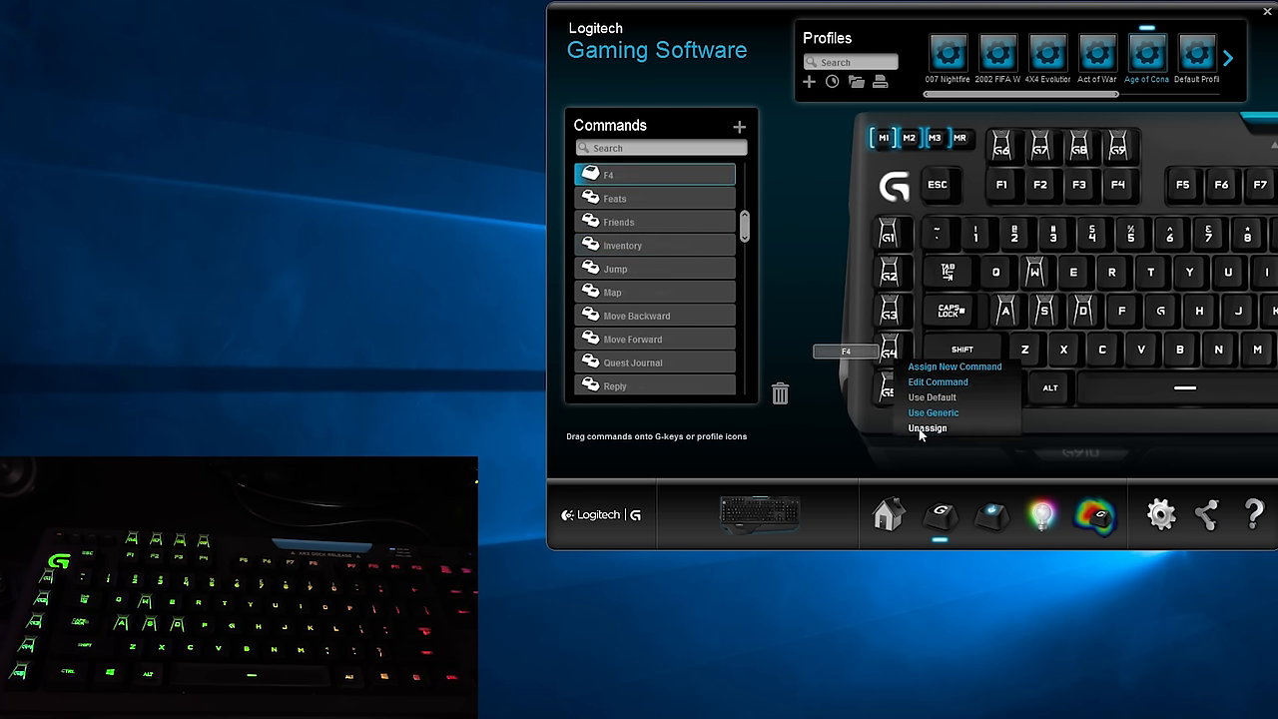
Choose Assign New Command on a G-key to bring up the Command Editor
click(927, 427)
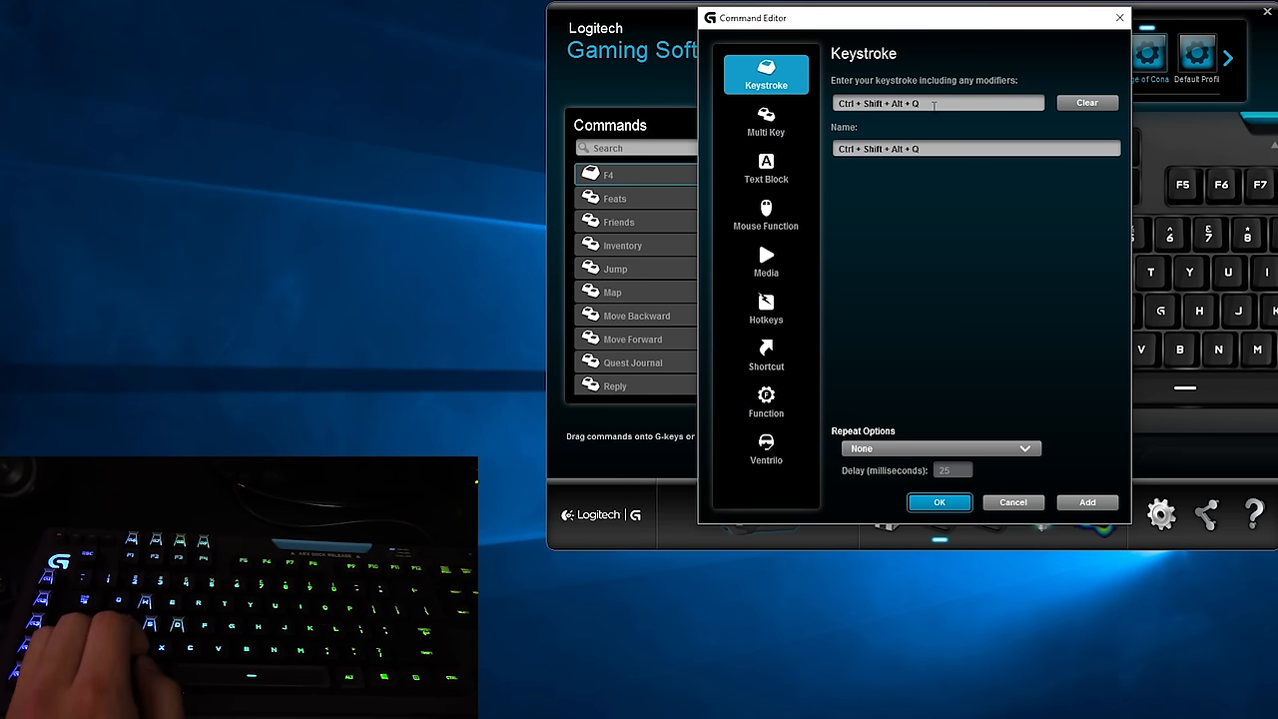
Move from the Ctrl+Shift+Alt+Q keystroke command to the Multi Key macro type
click(766, 120)
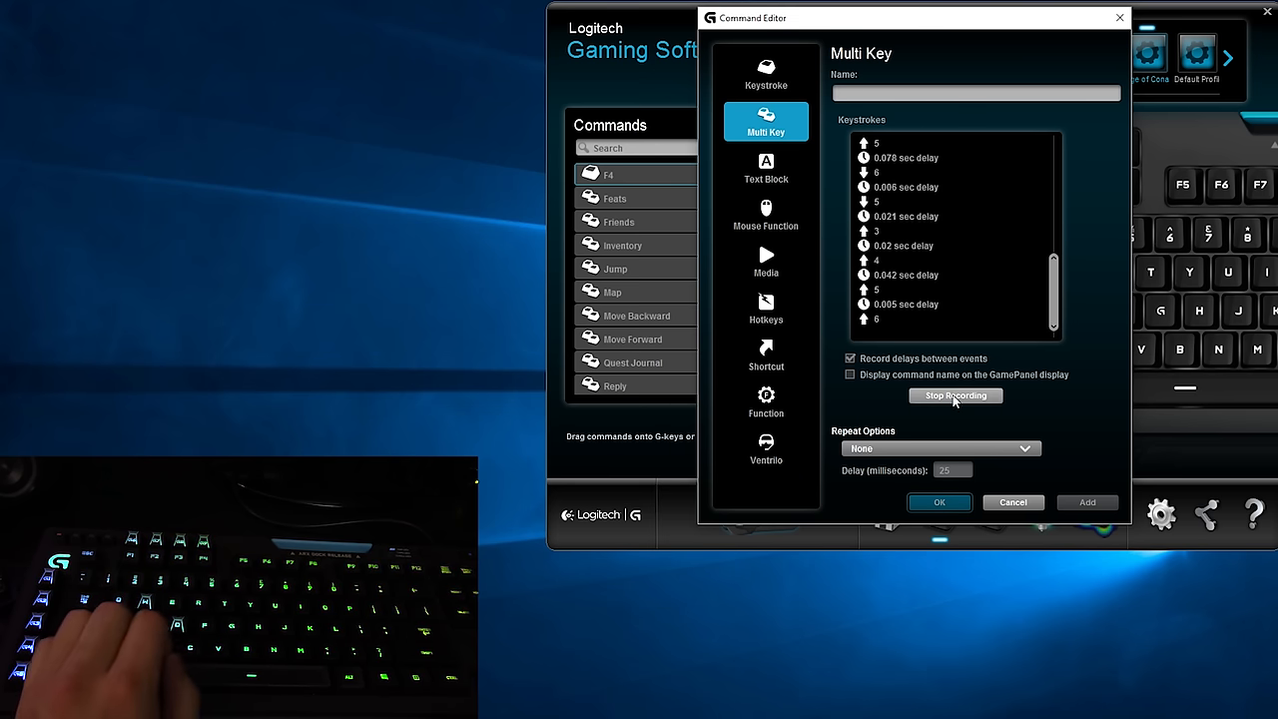
Rework the recorded F and D macro events using Record Before Here and editing a delay's value
right_click(878, 215)
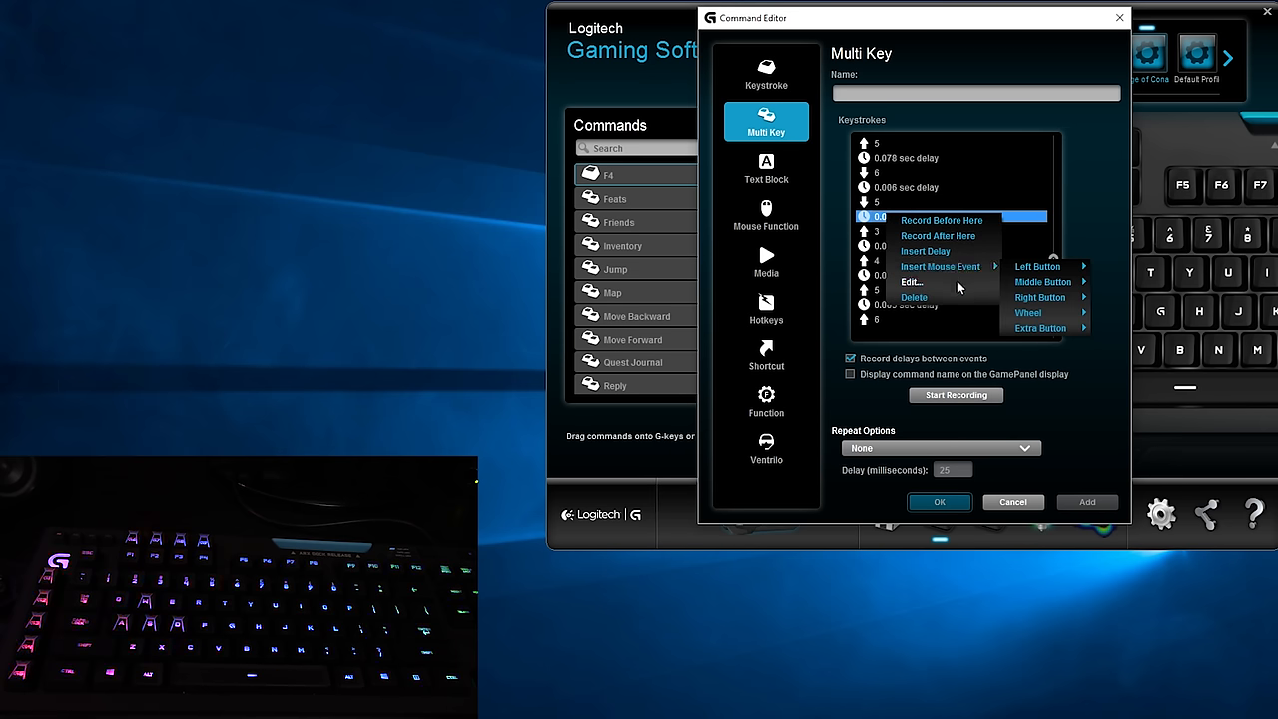
mouse_move(951, 297)
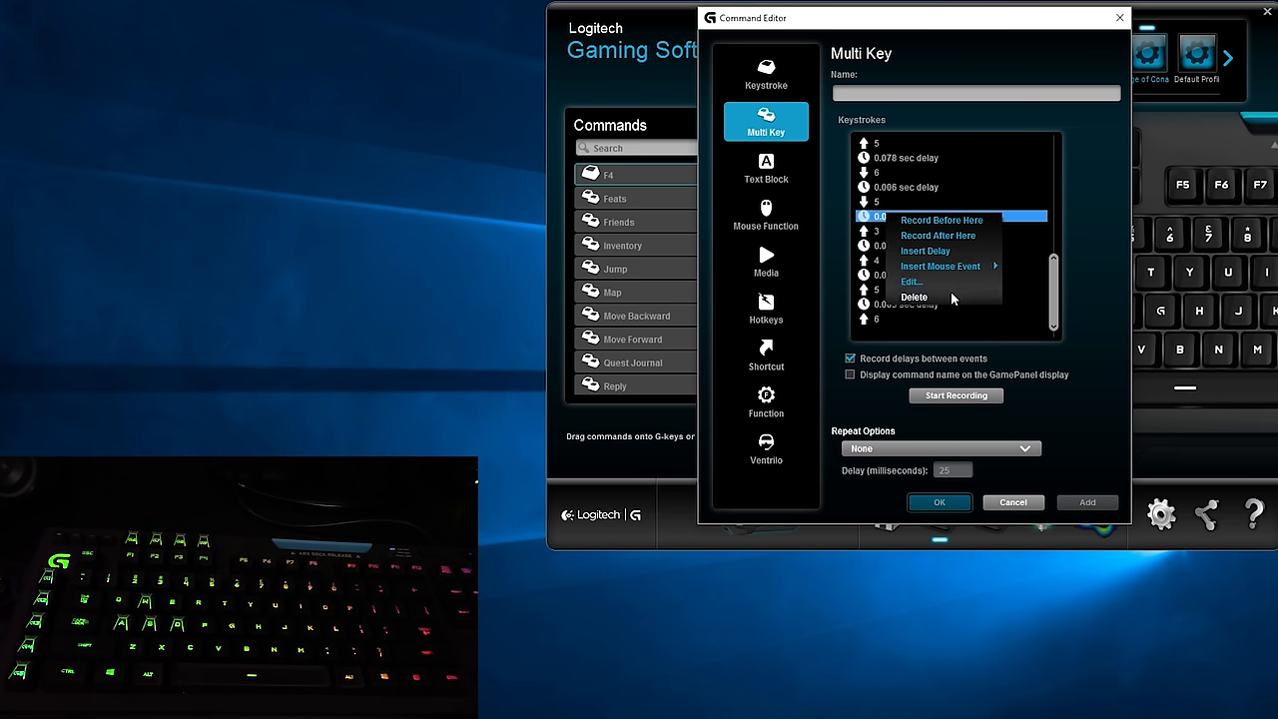
right_click(877, 171)
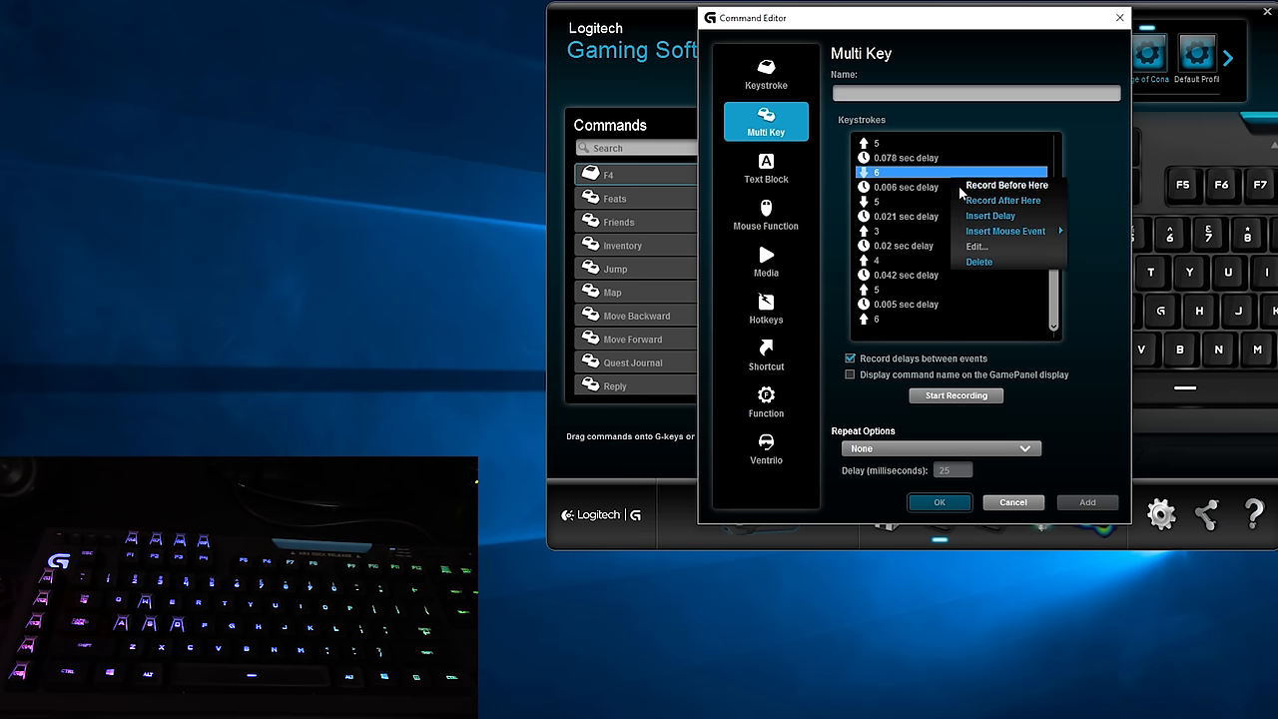
click(955, 396)
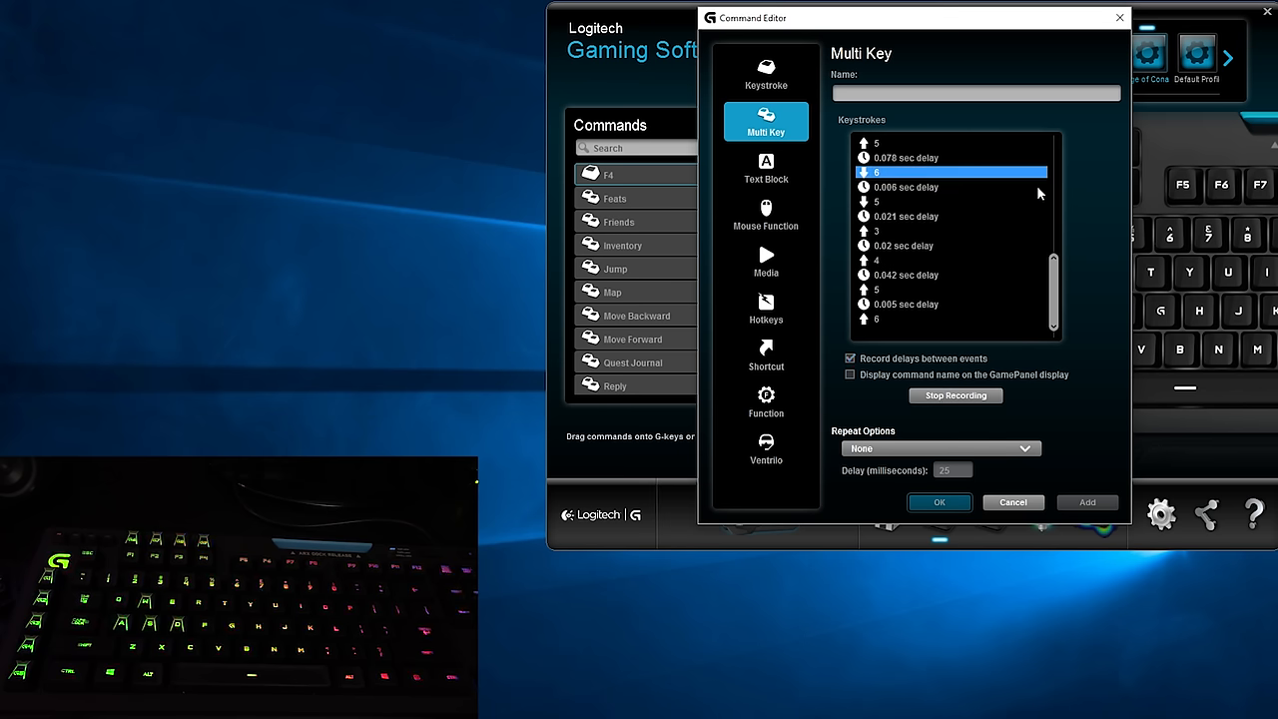
right_click(902, 216)
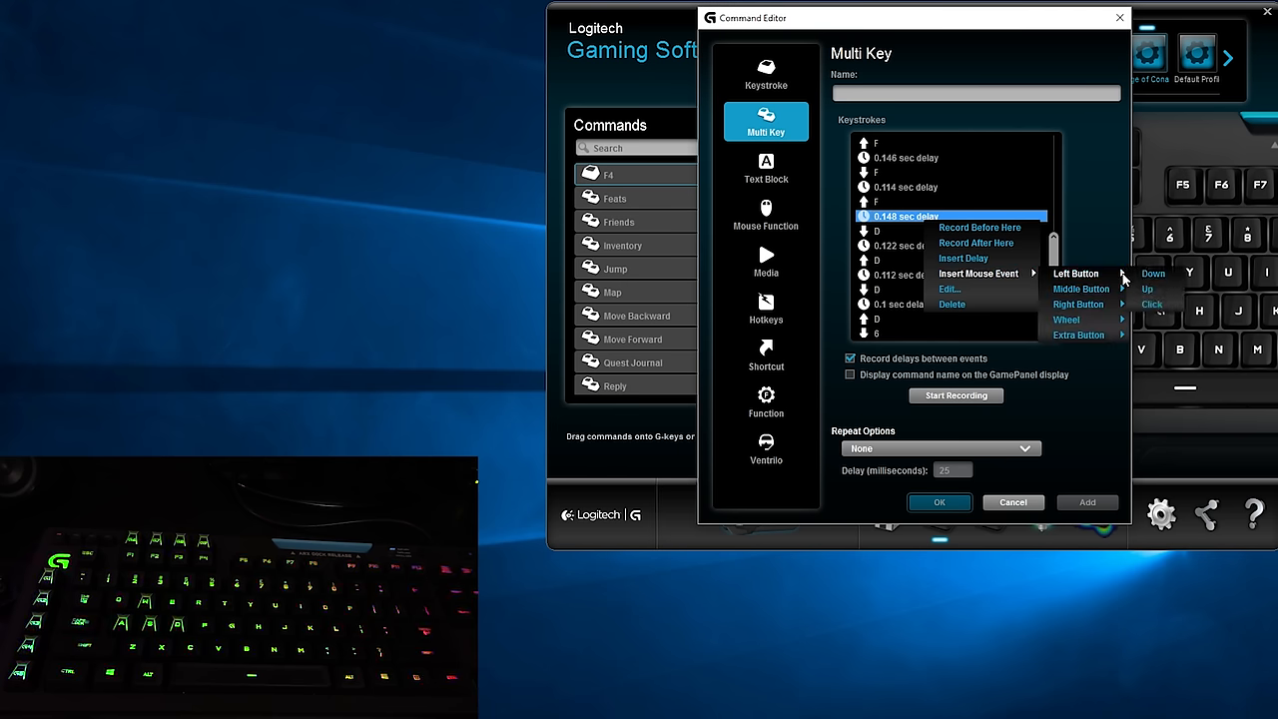
click(947, 287)
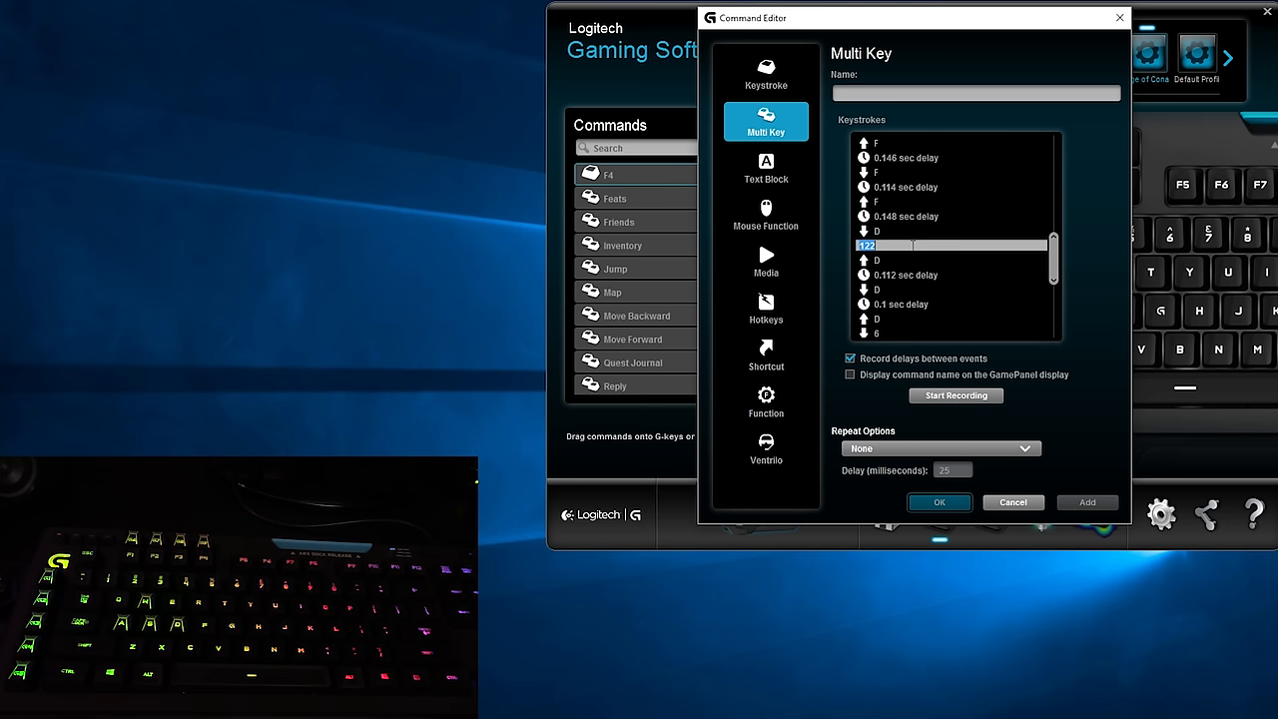
mouse_move(903, 316)
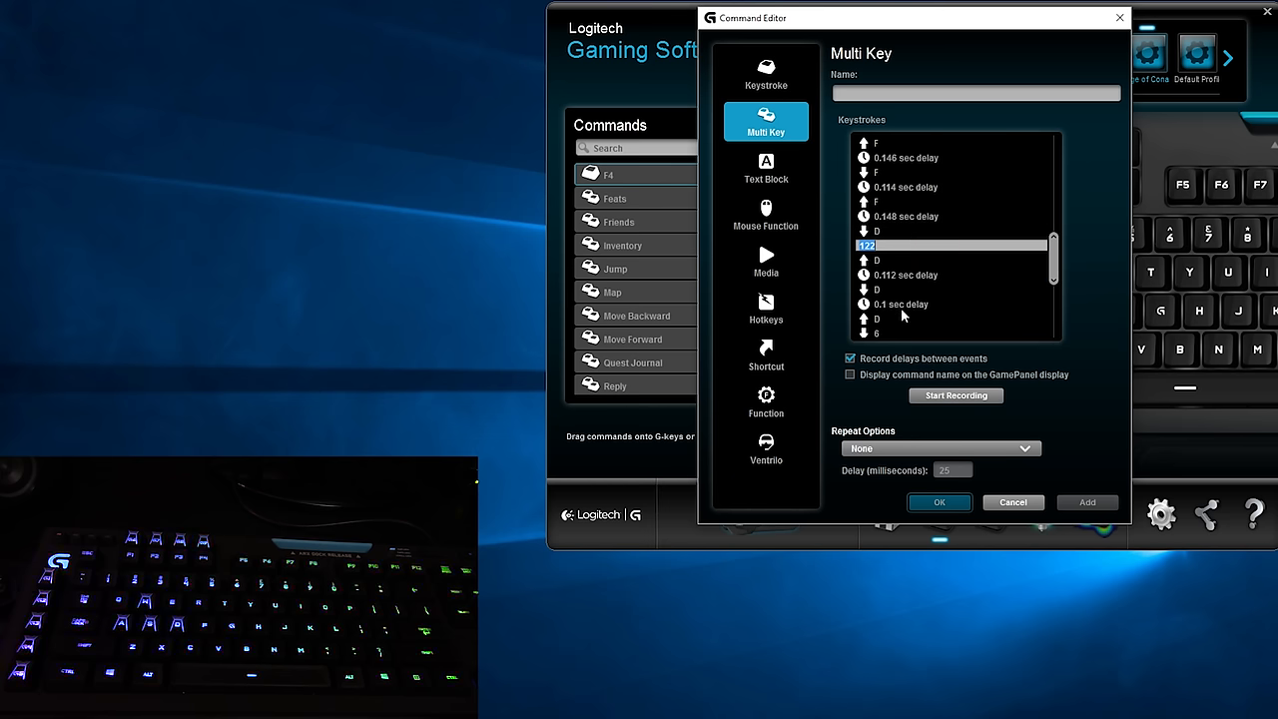
right_click(899, 303)
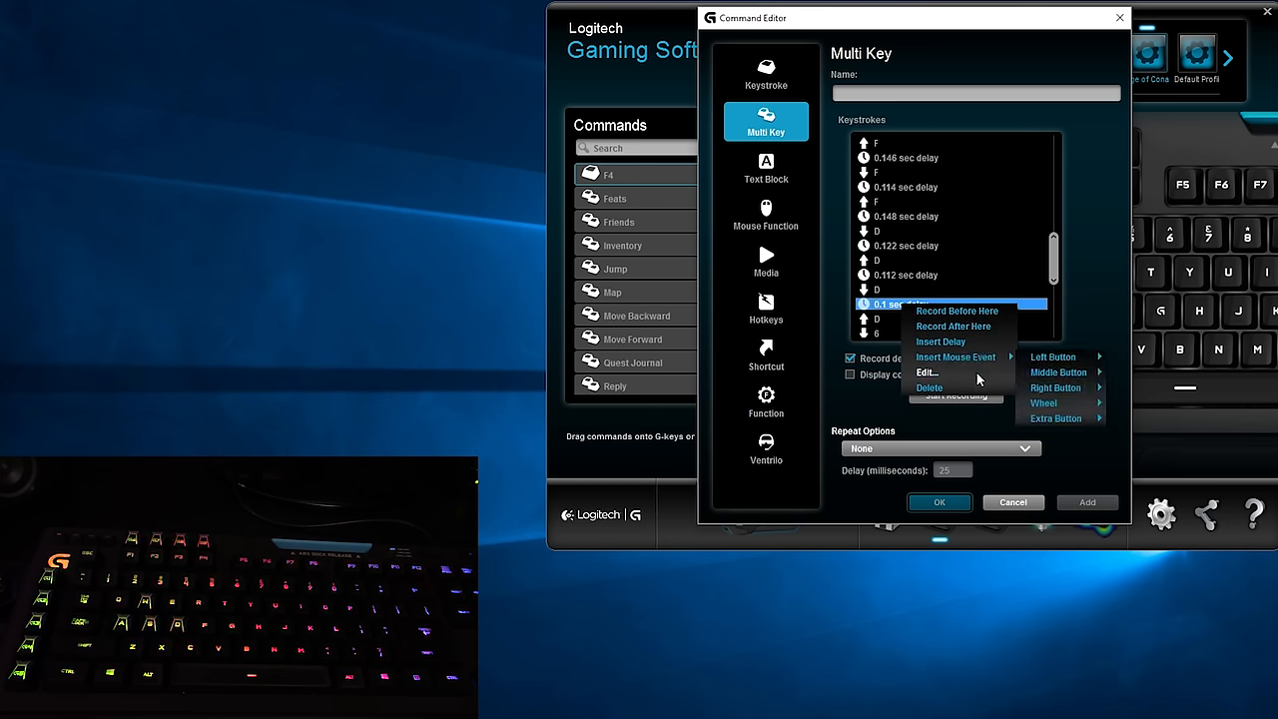
Set the macro repeat to Toggle and switch the command to a Text Block typing 'test'
click(938, 447)
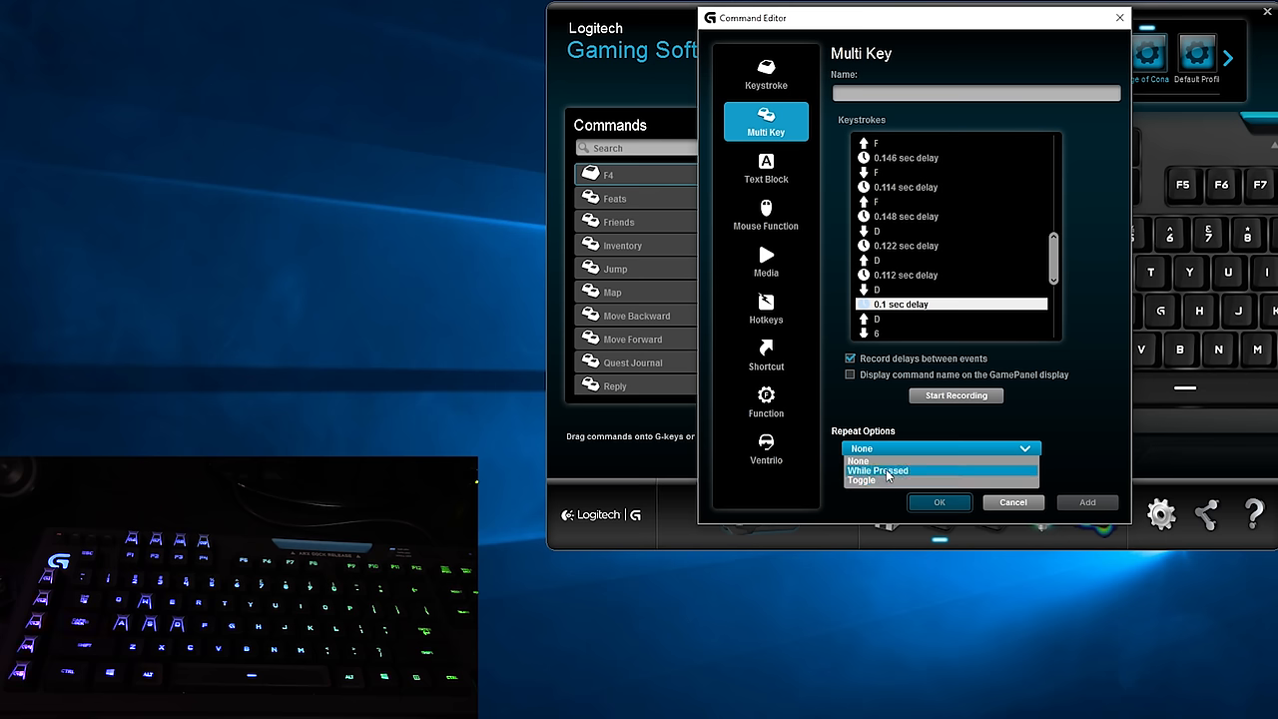
click(863, 479)
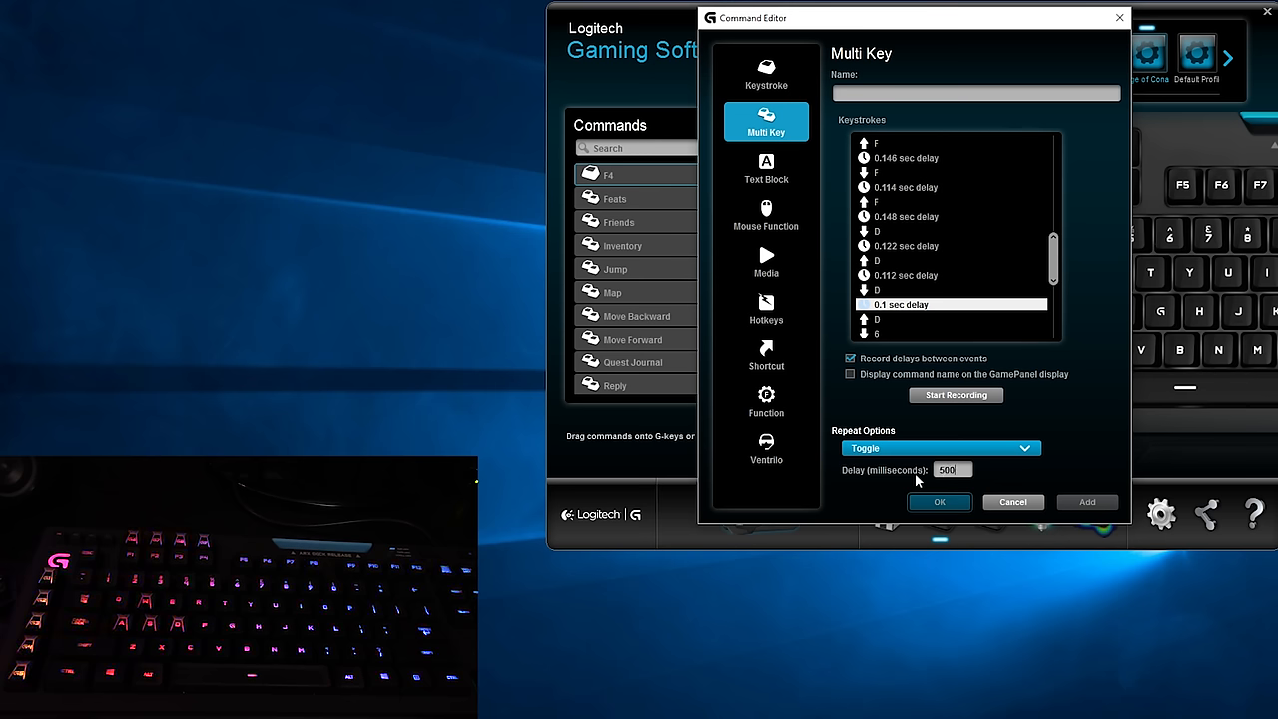
click(767, 168)
text(hue)
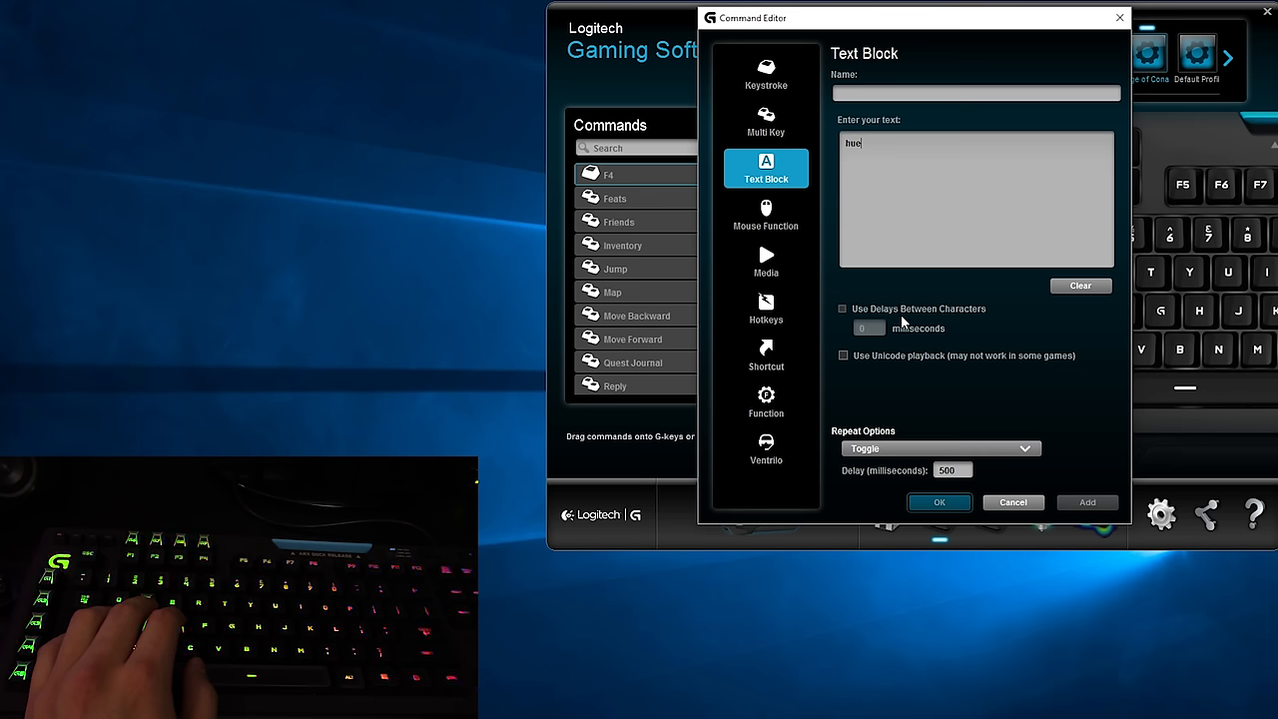
Enable delays between characters and Unicode playback, then move to Mouse Function commands
click(843, 308)
text(500)
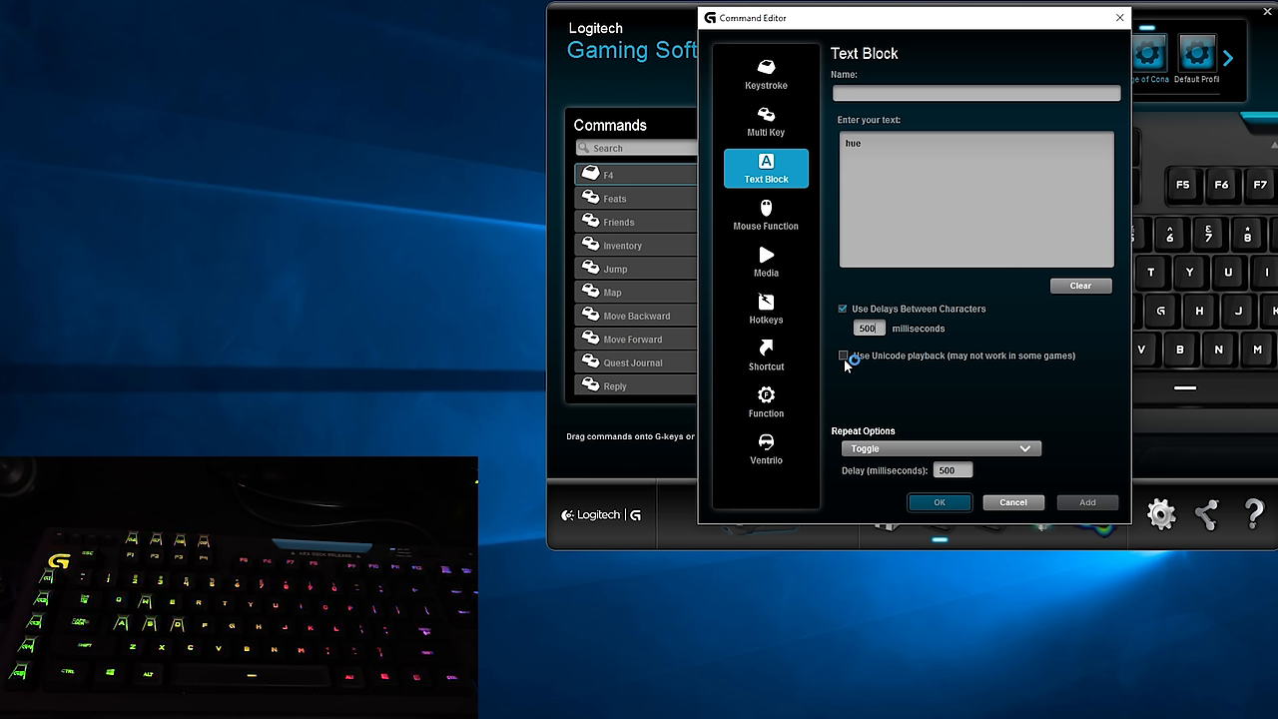
click(842, 356)
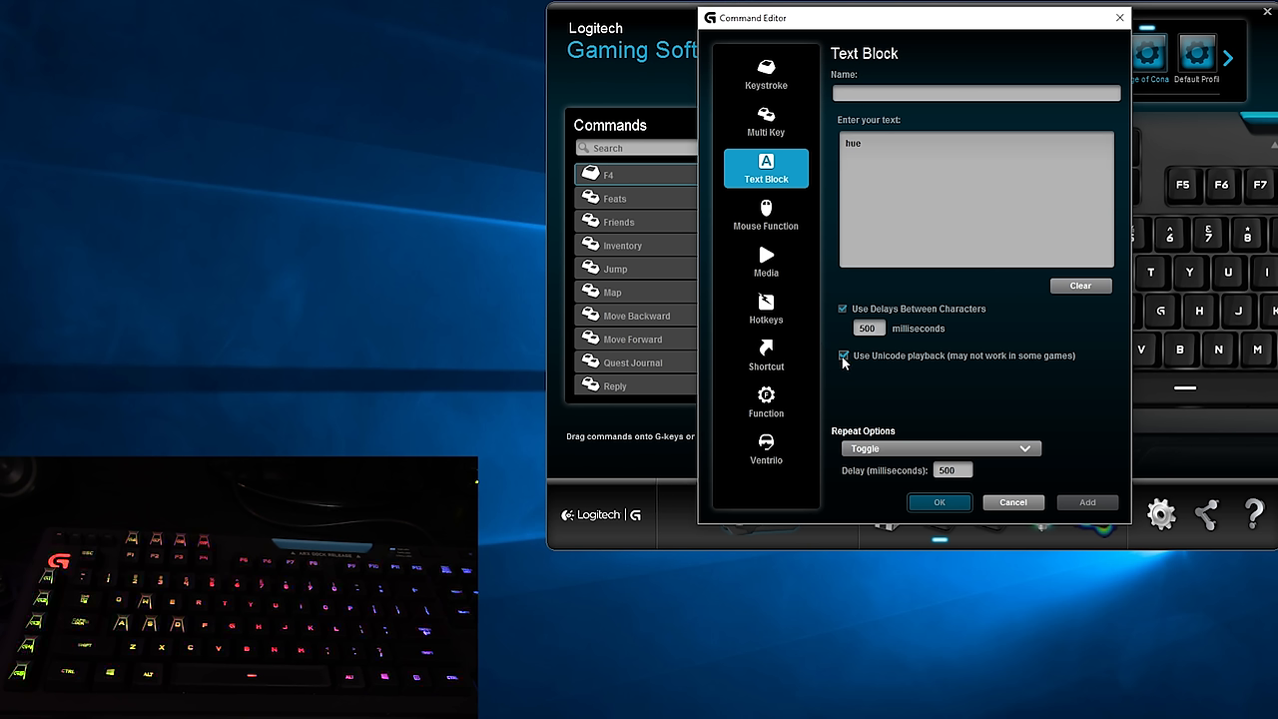
click(767, 210)
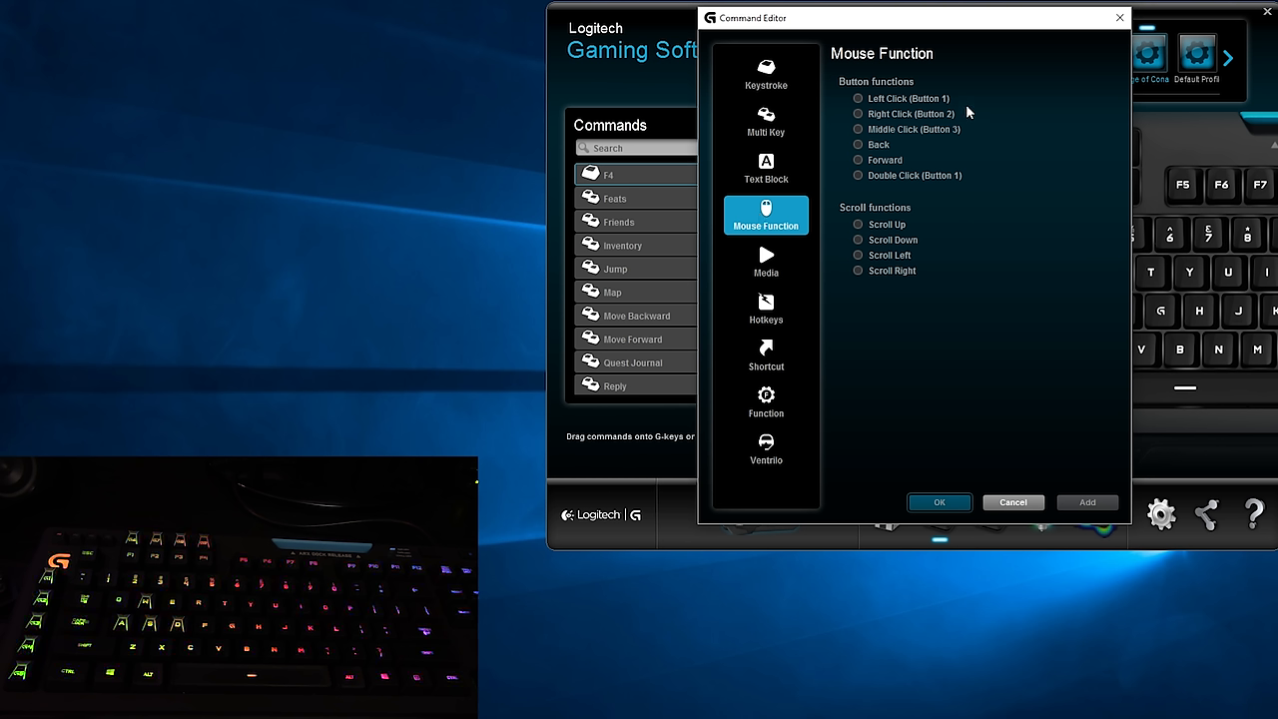
Try right click and forward mouse functions, then volume down and mute media commands
click(859, 111)
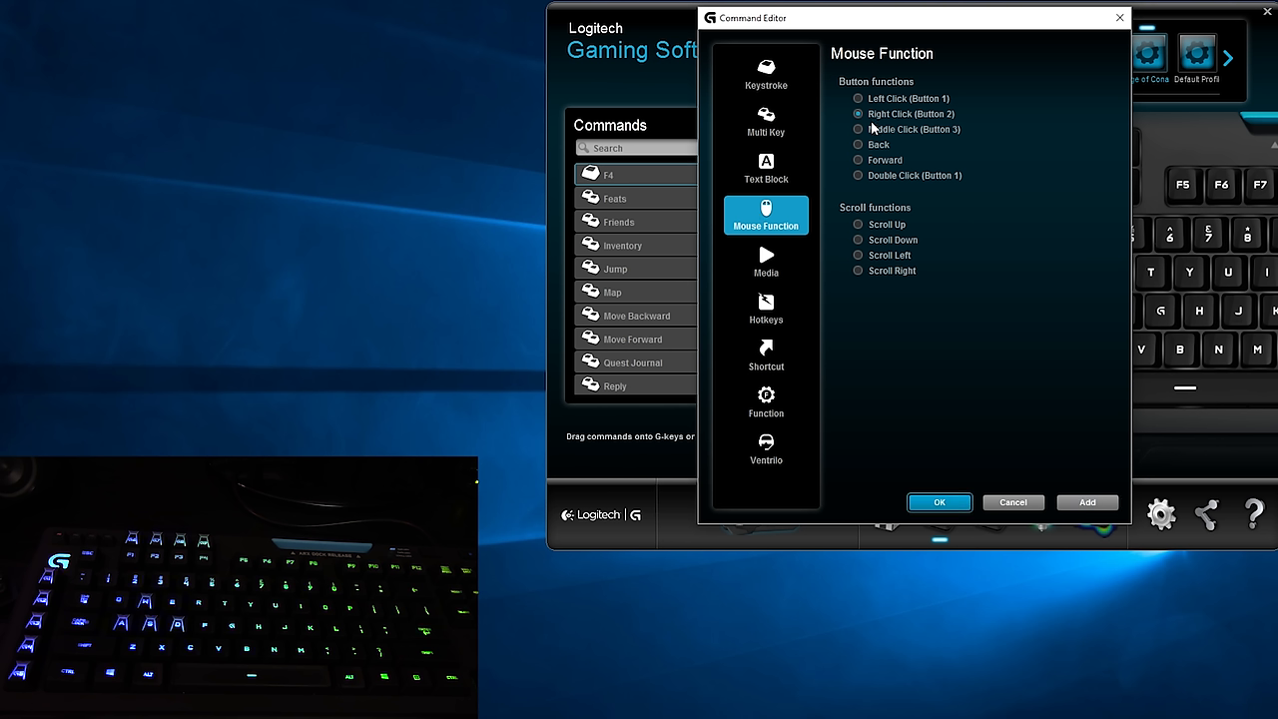
click(858, 160)
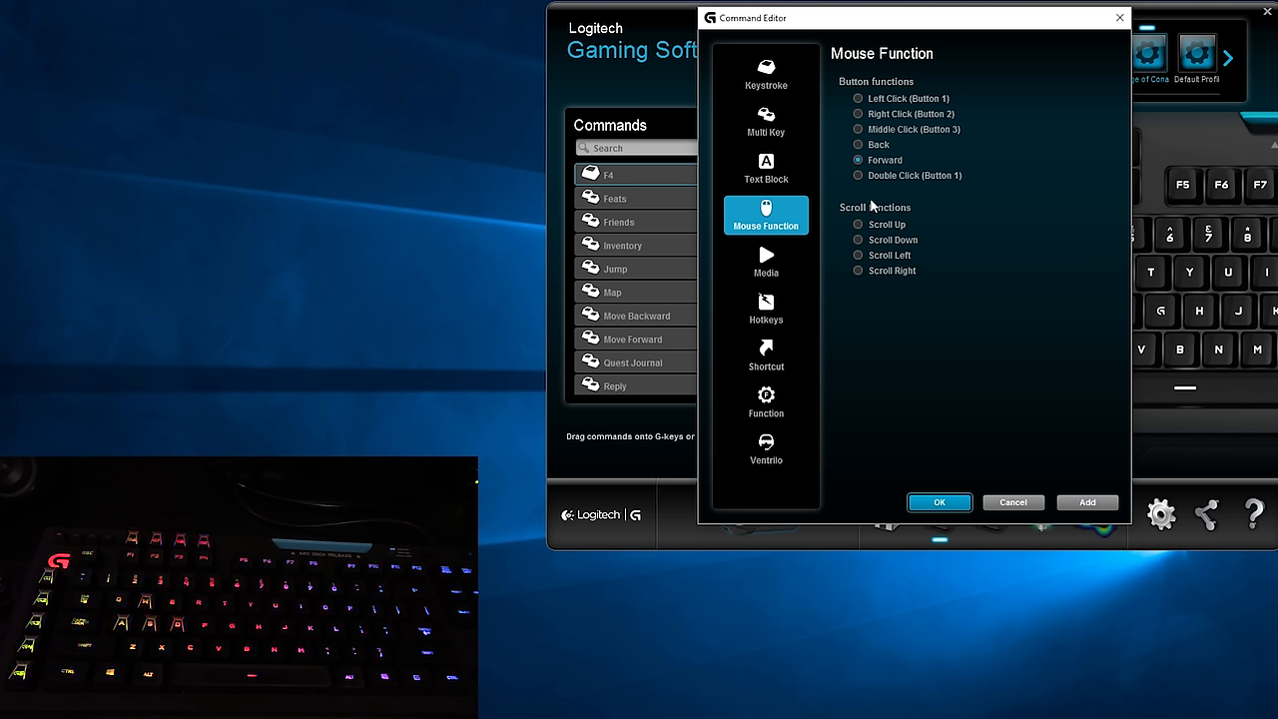
click(767, 262)
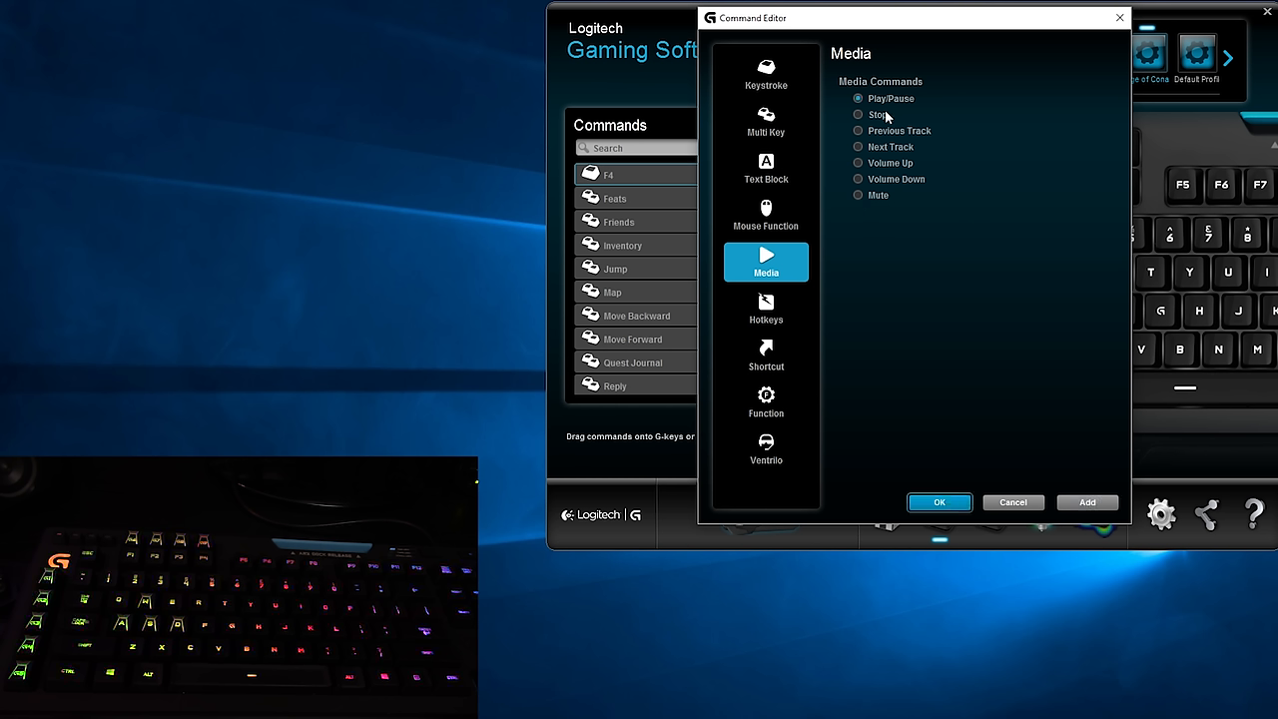
click(859, 180)
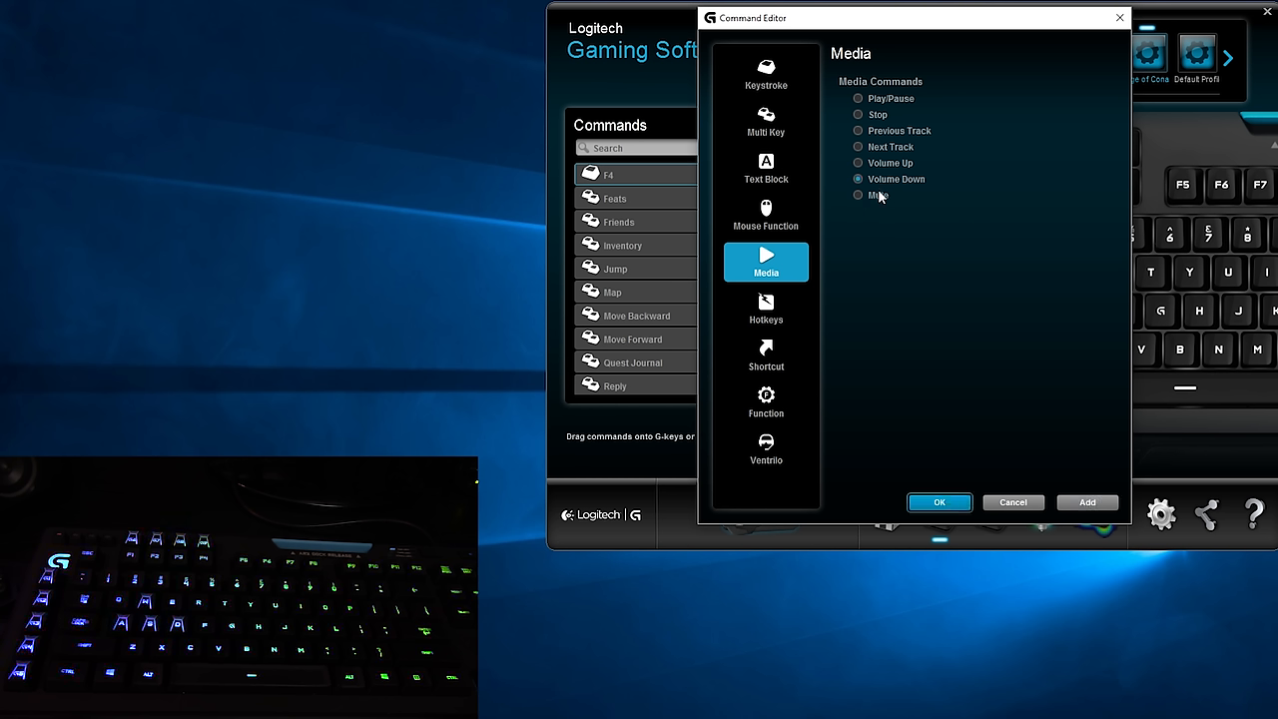
click(859, 195)
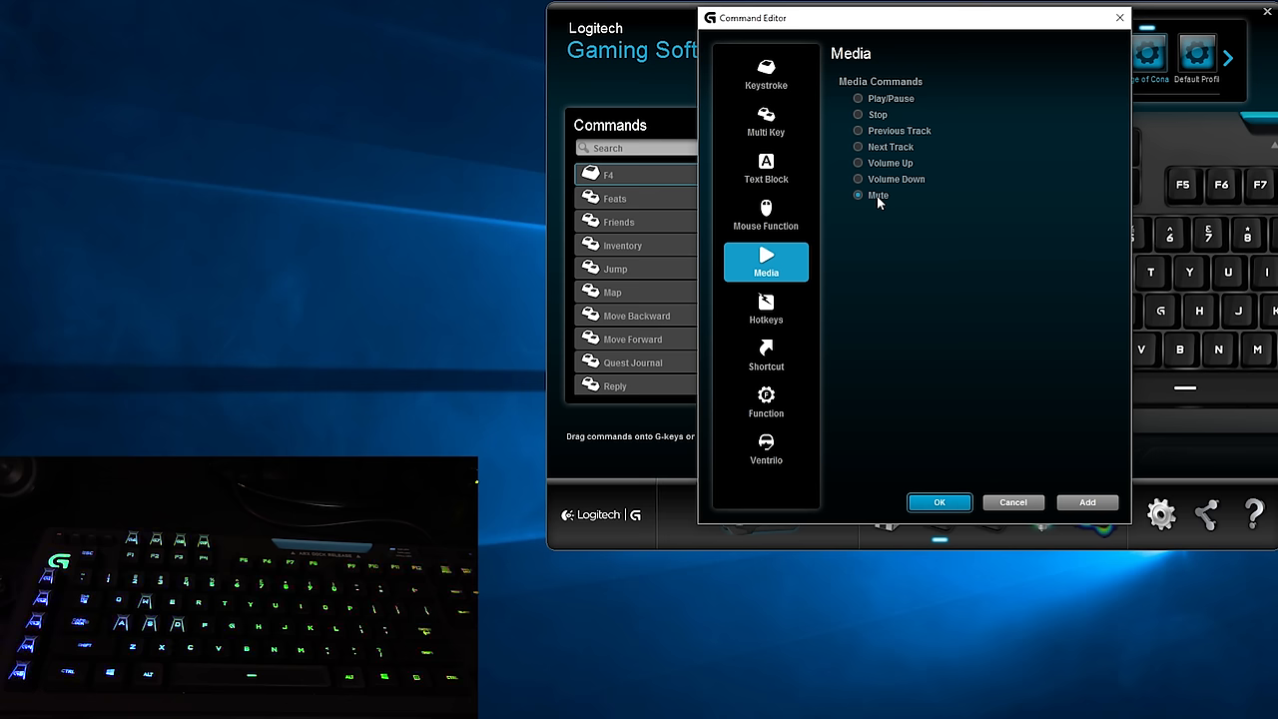
Try zoom out under Hotkeys, then move to the Shortcut command form
click(767, 307)
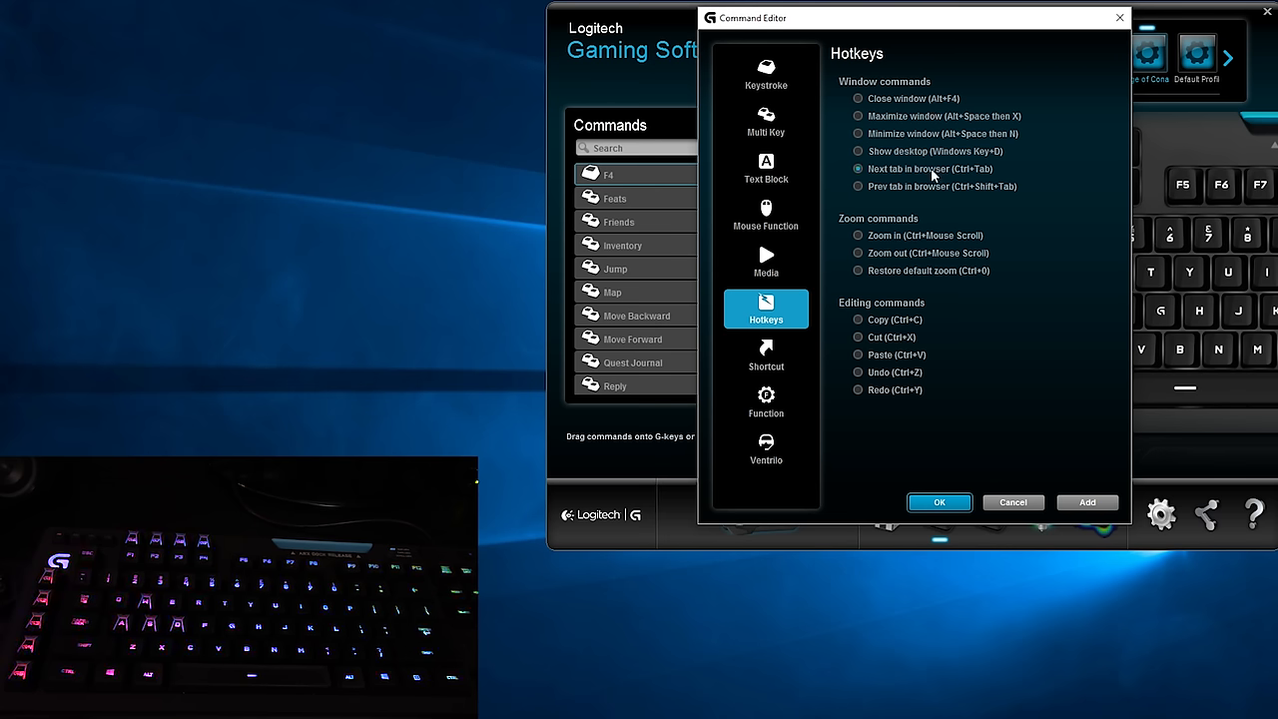
click(859, 252)
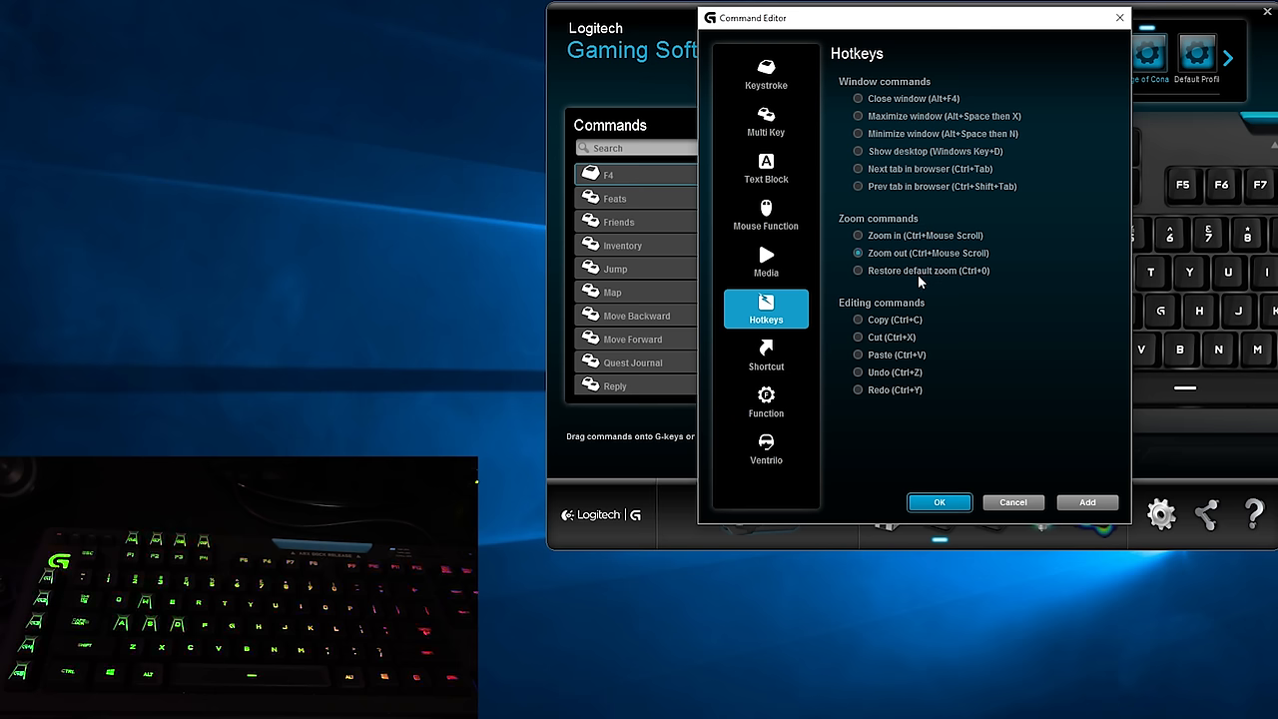
click(767, 355)
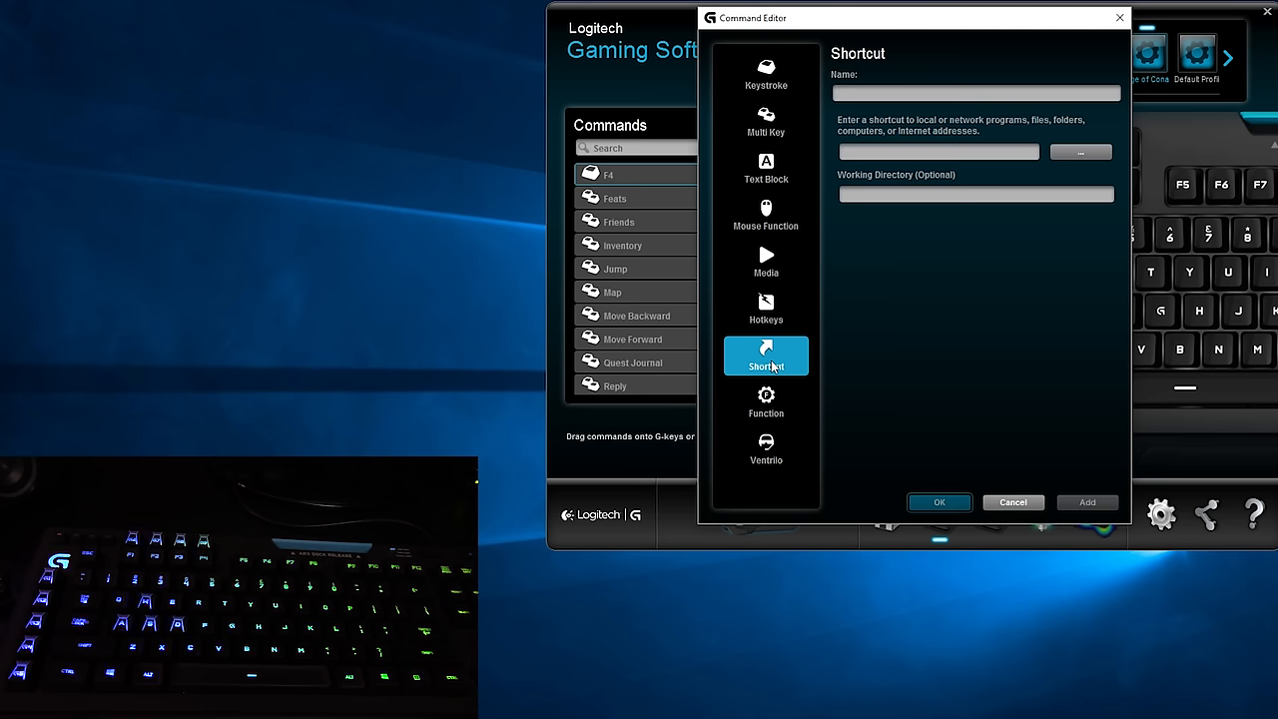
Fill the shortcut's Working Directory, then pick Stop Input Analysis as the function command
click(1080, 152)
text(Your Directory)
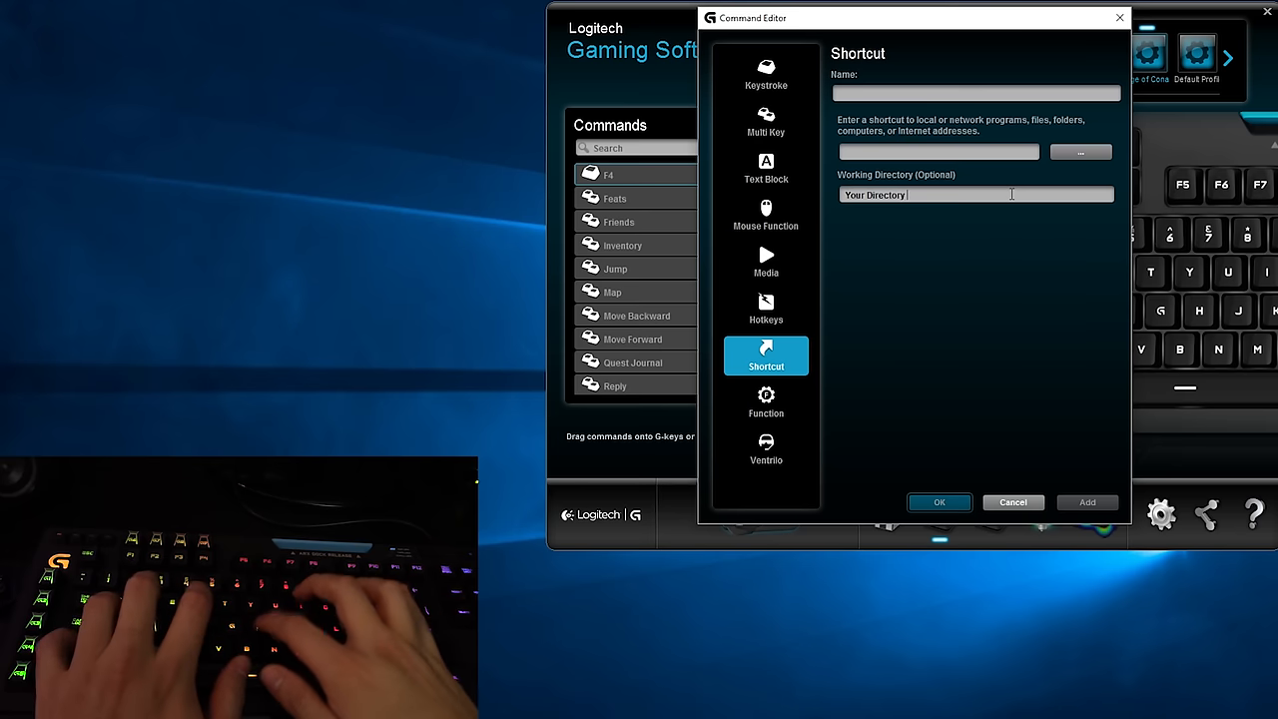
click(767, 403)
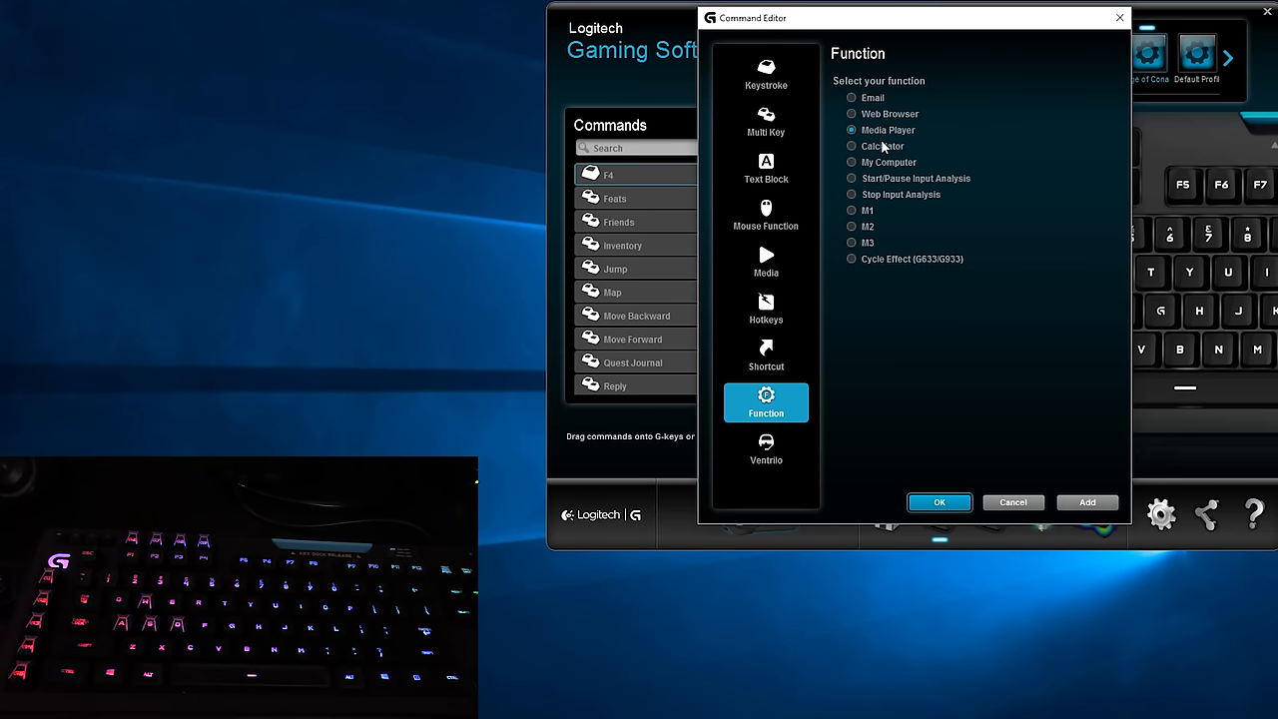
click(851, 194)
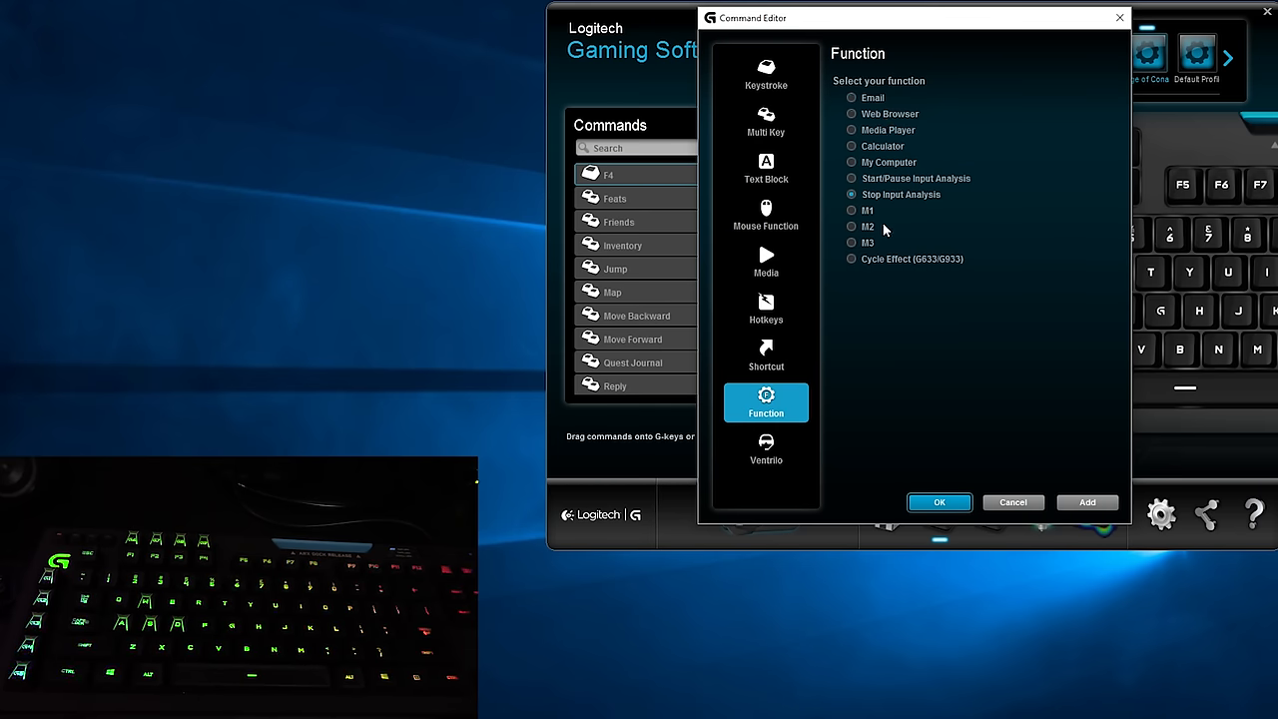
Choose Ventrilo Command 2 from the Ventrilo command options
click(767, 447)
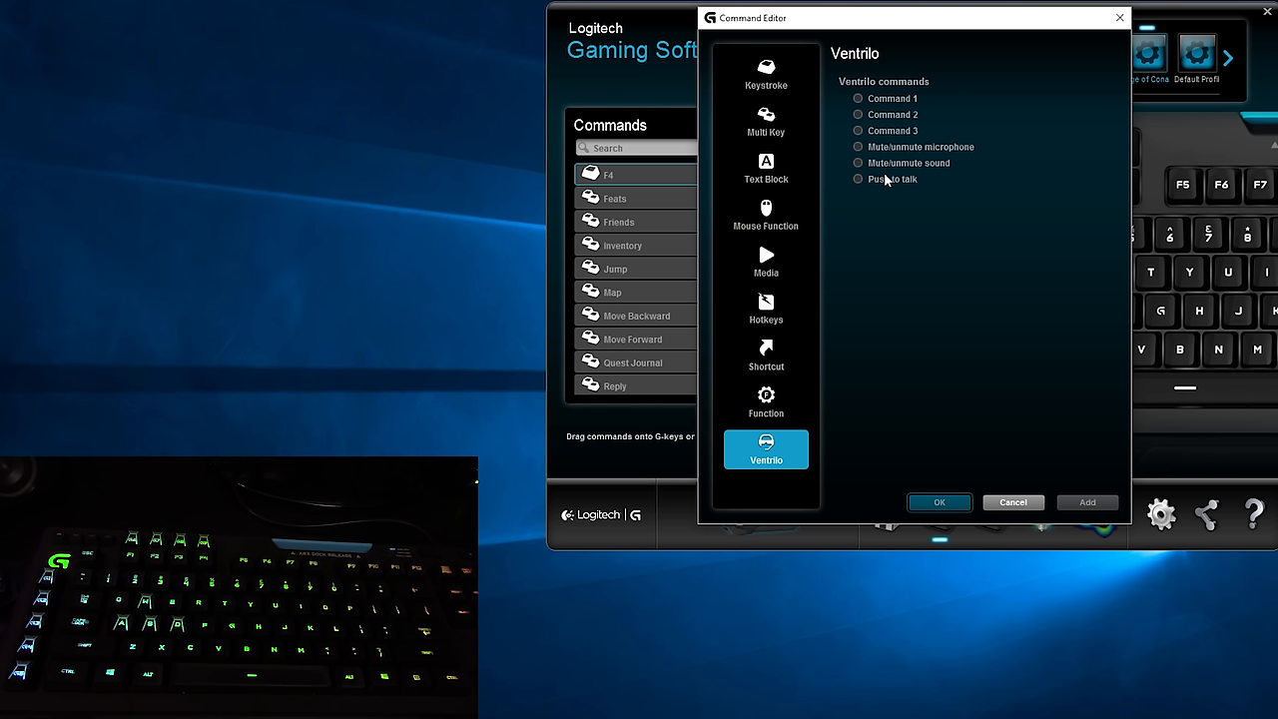
click(858, 114)
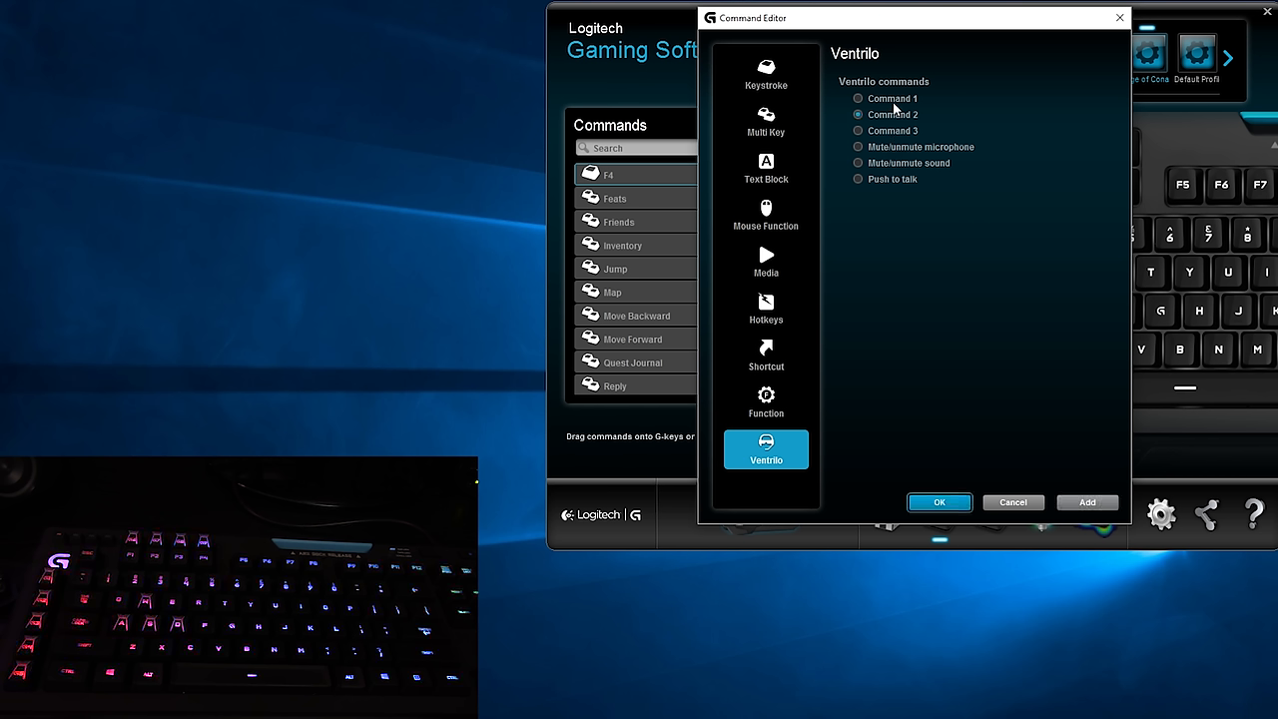
click(858, 98)
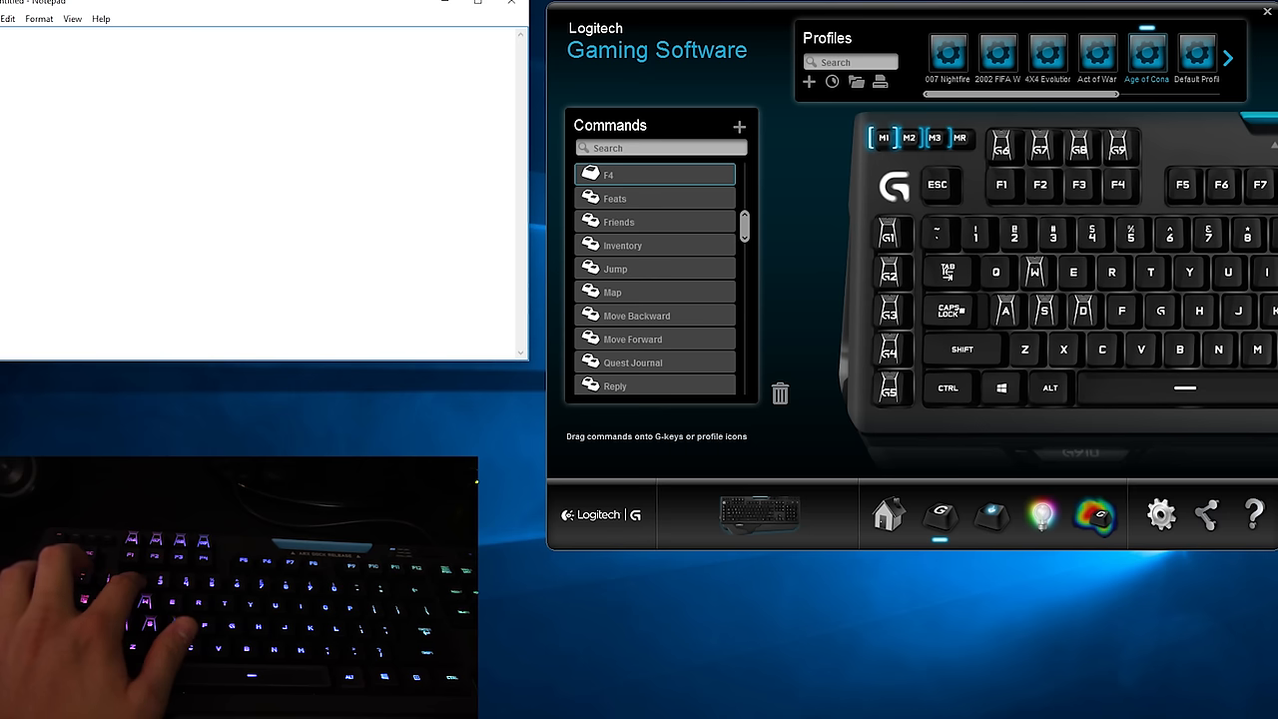
Test the keyboard by typing '2hue' into Notepad, then bring up the profile's printable G-key summary
text(2hu)
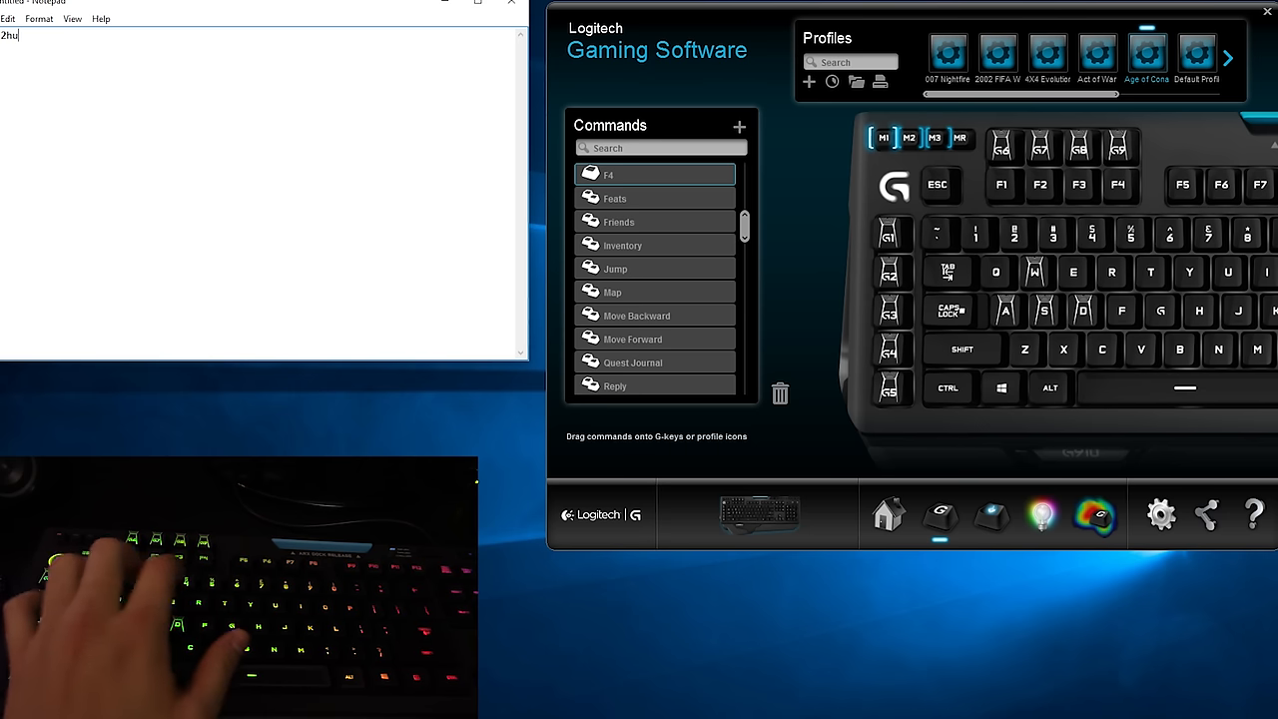
text(e)
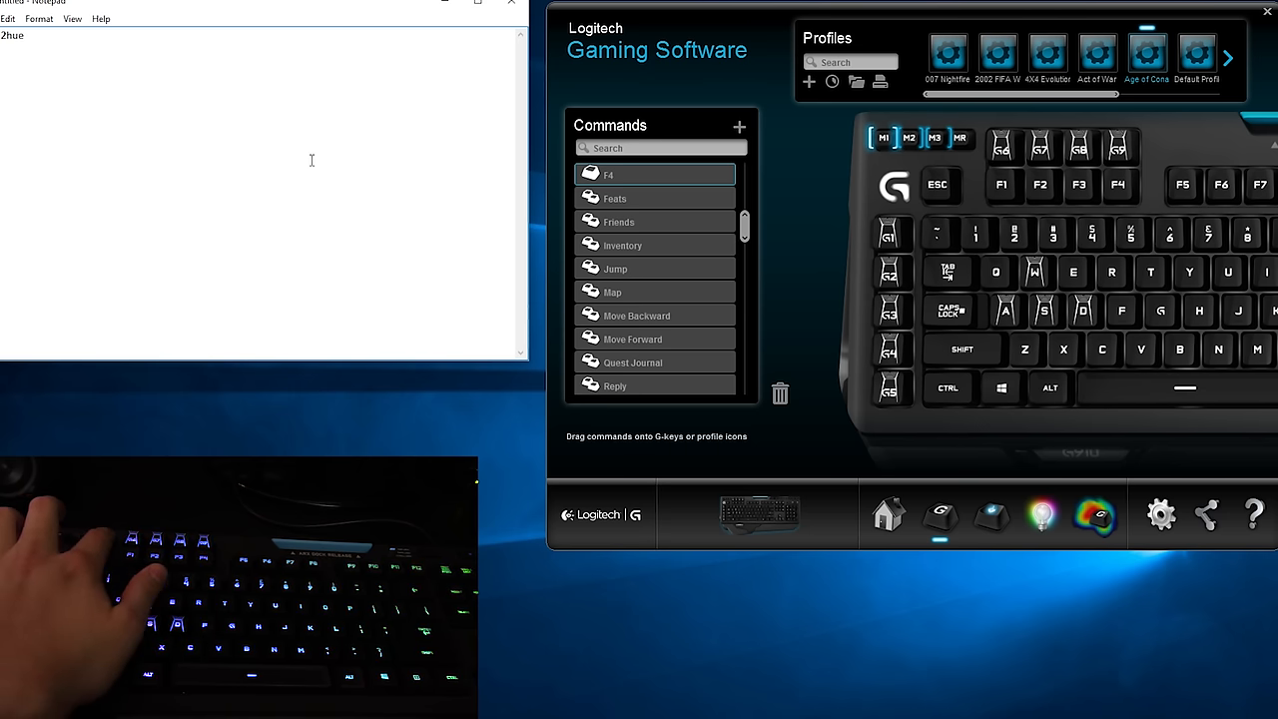
click(1160, 515)
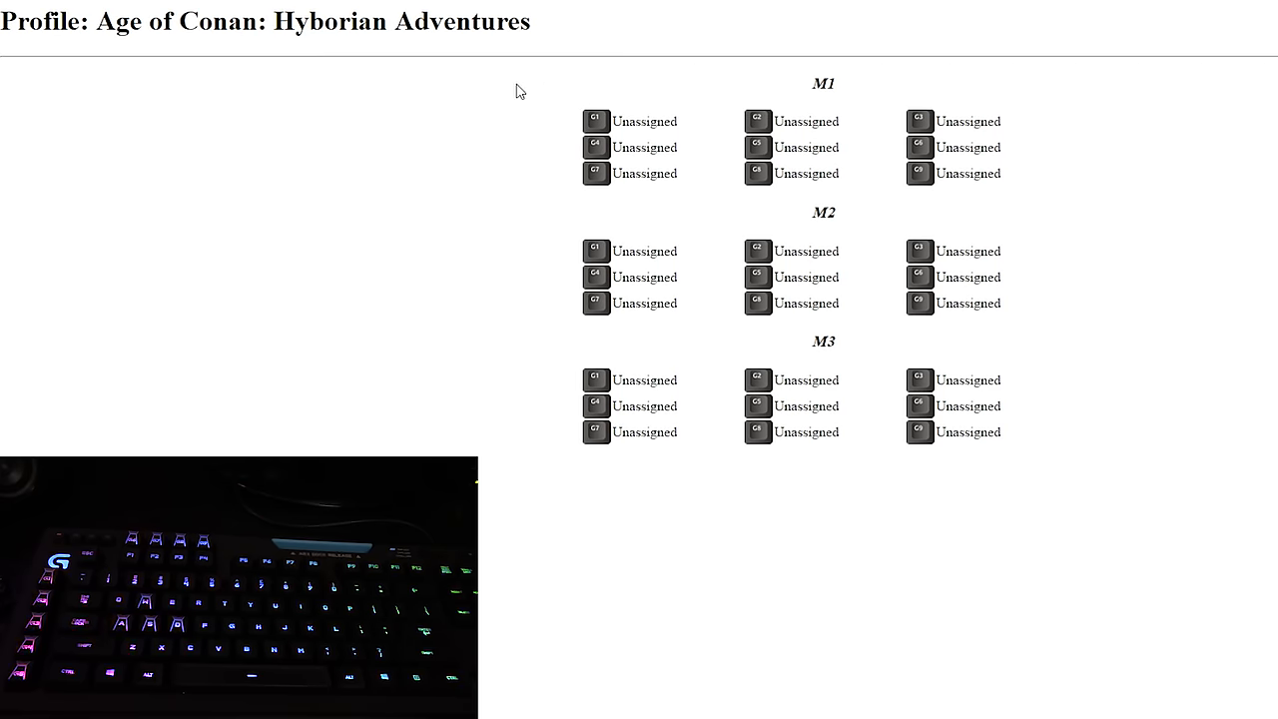
Switch from the profile printout to the Game Mode key settings
click(991, 515)
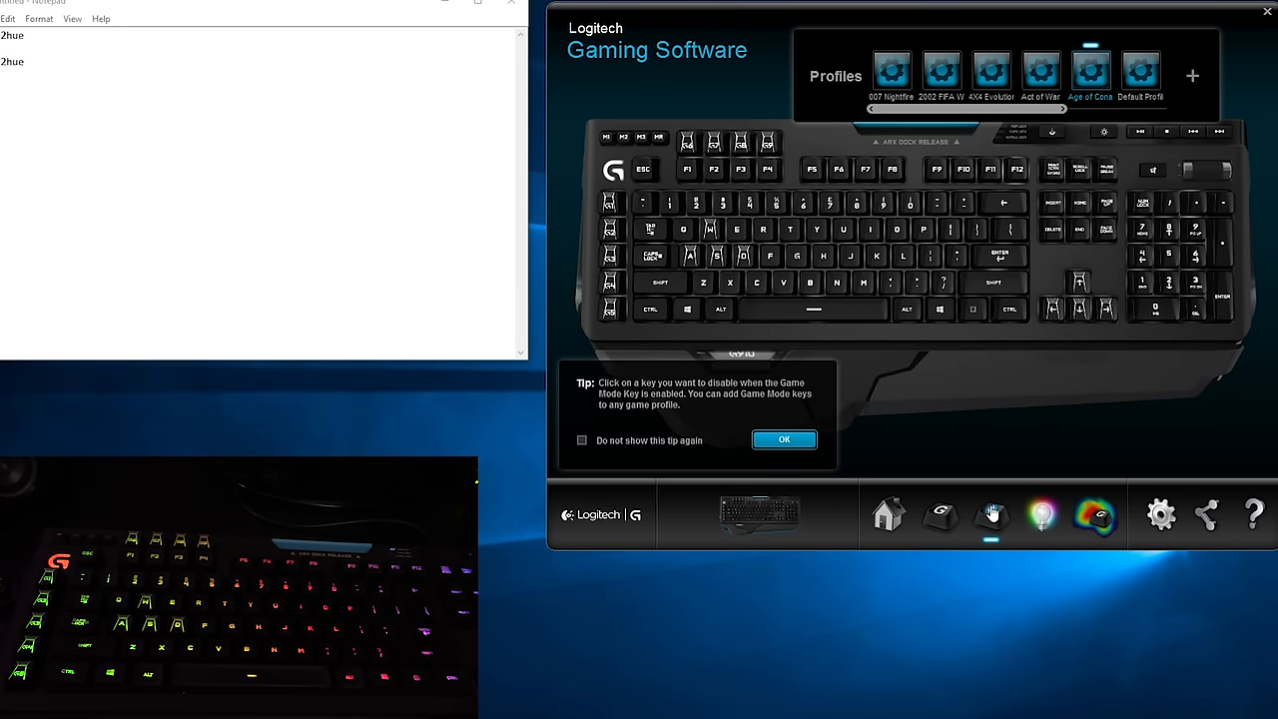
Move through Game Mode to the lighting screen, painting the right-side keys green beside blue left keys
click(990, 516)
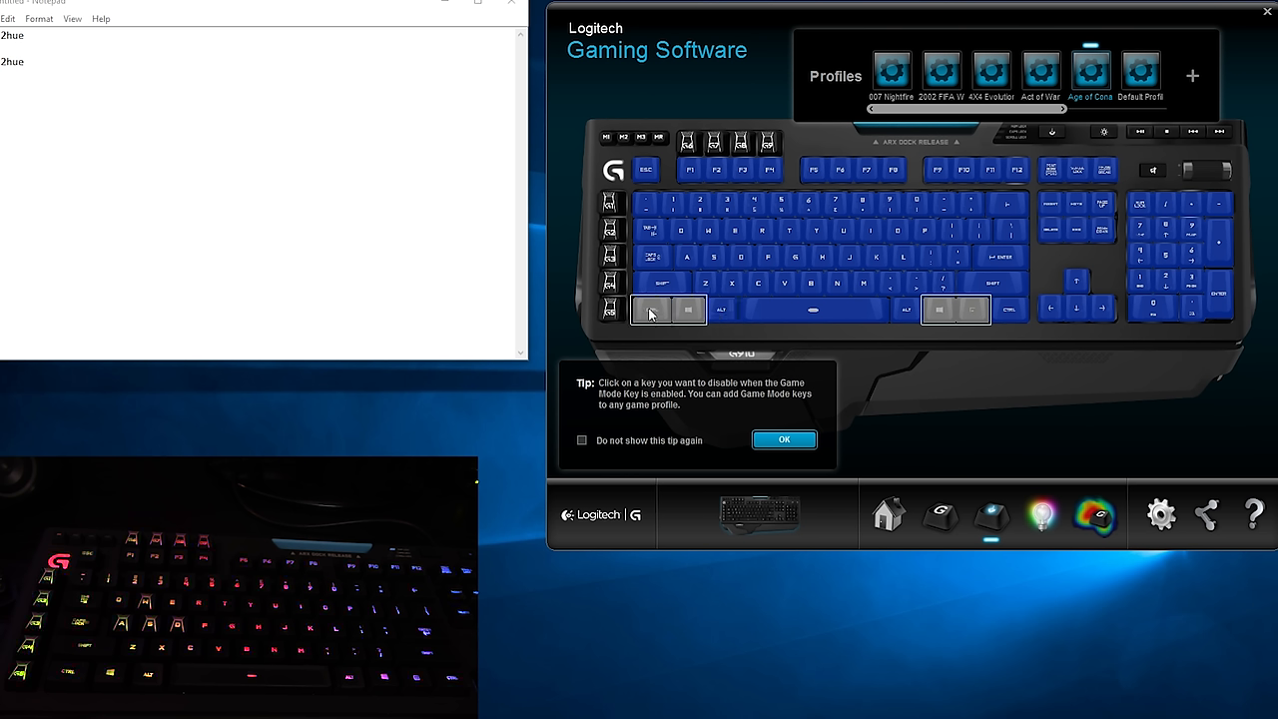
click(649, 310)
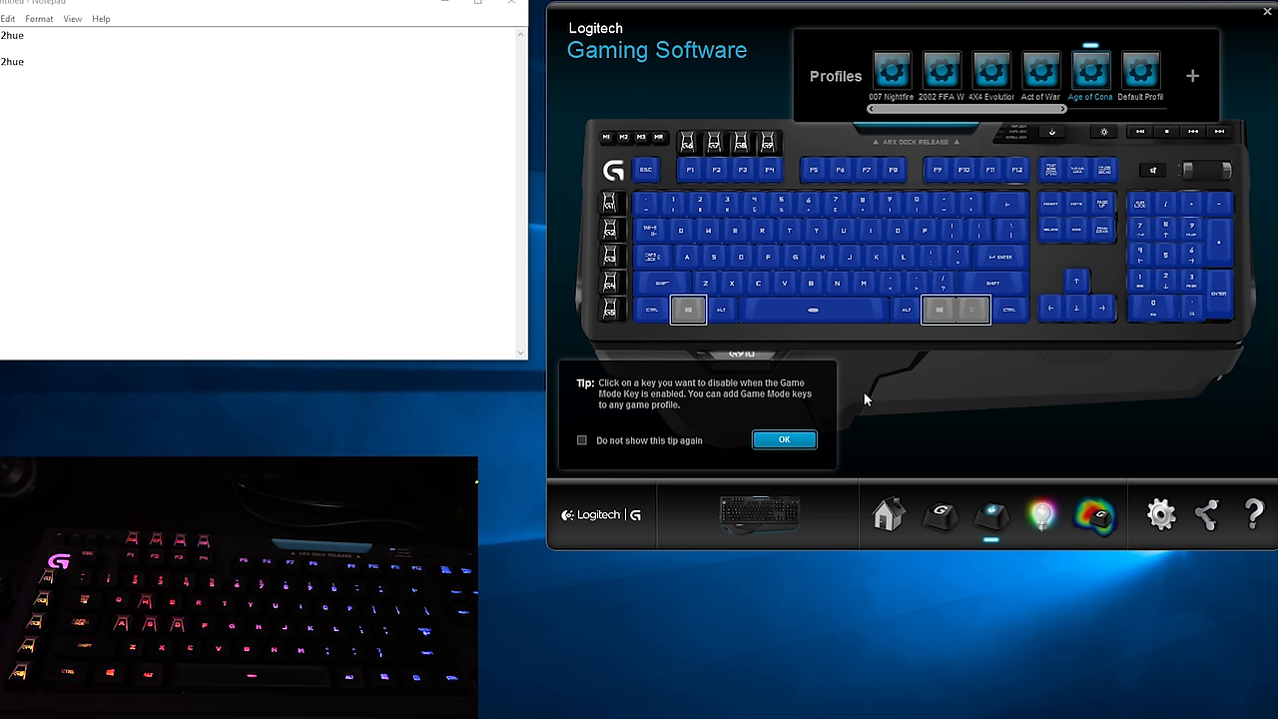
click(1043, 515)
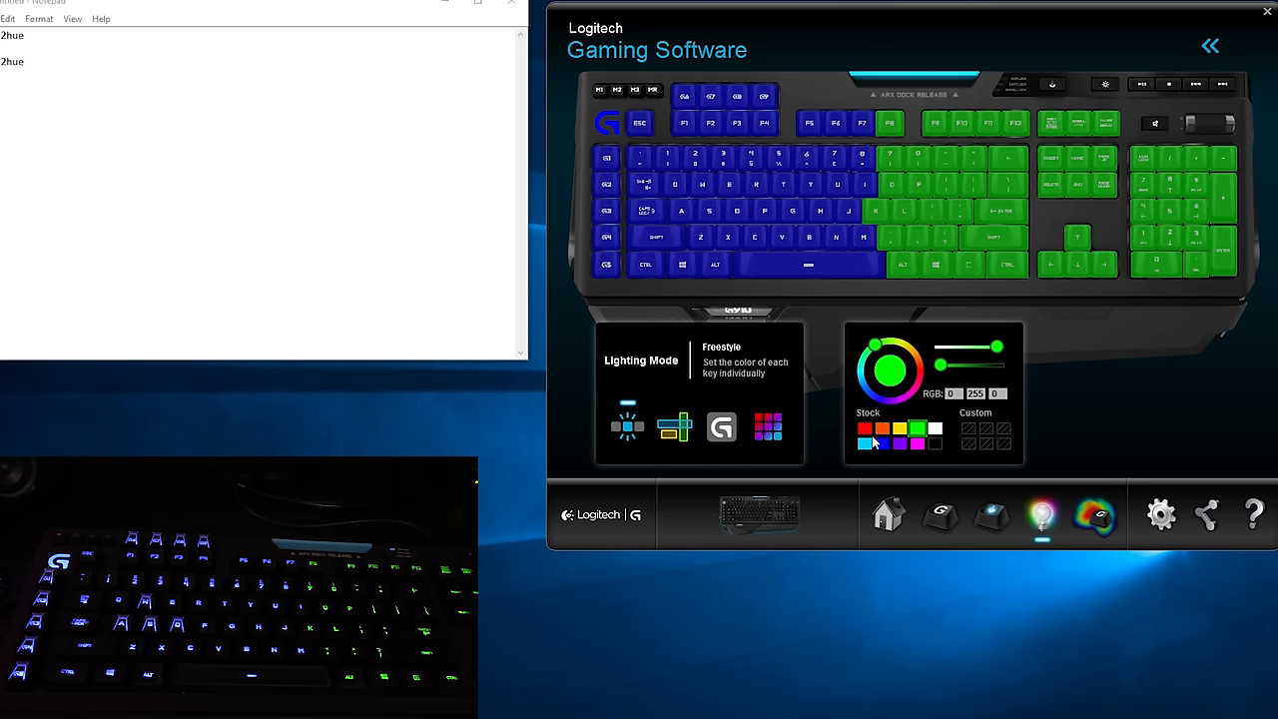
Pick red in Freestyle, then group keys into Zones and recolour a zone teal
click(865, 427)
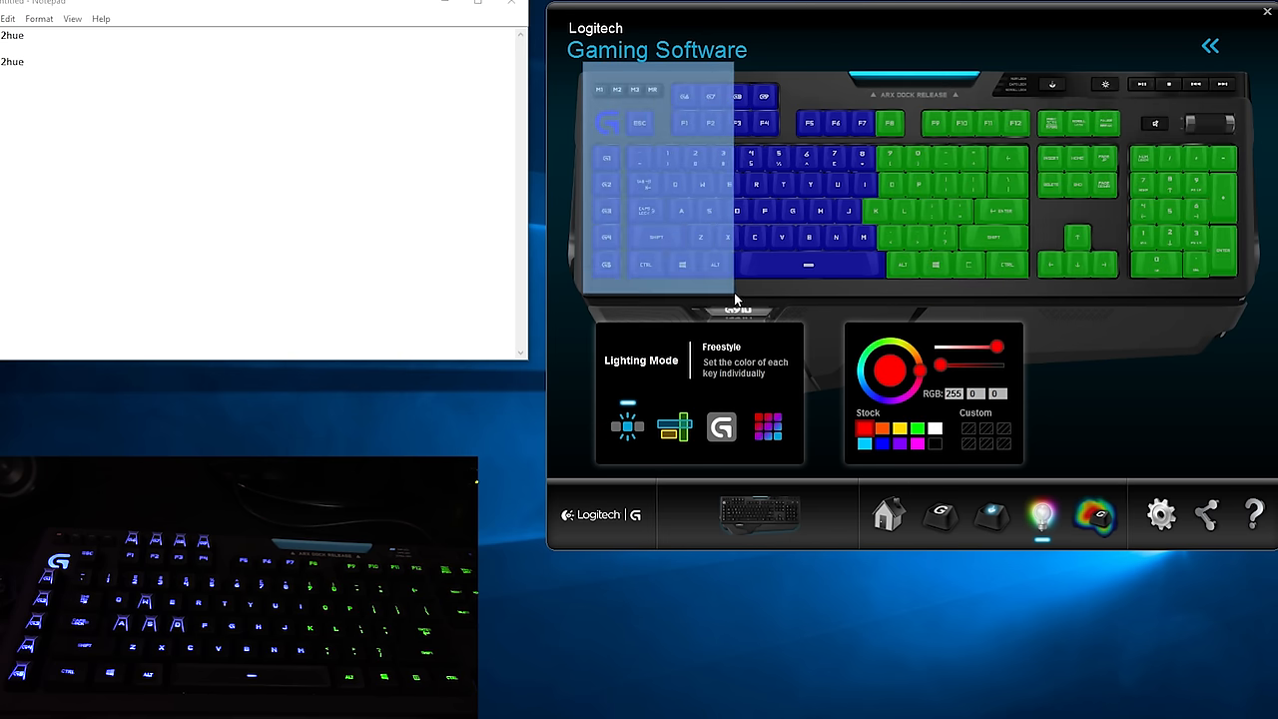
click(675, 427)
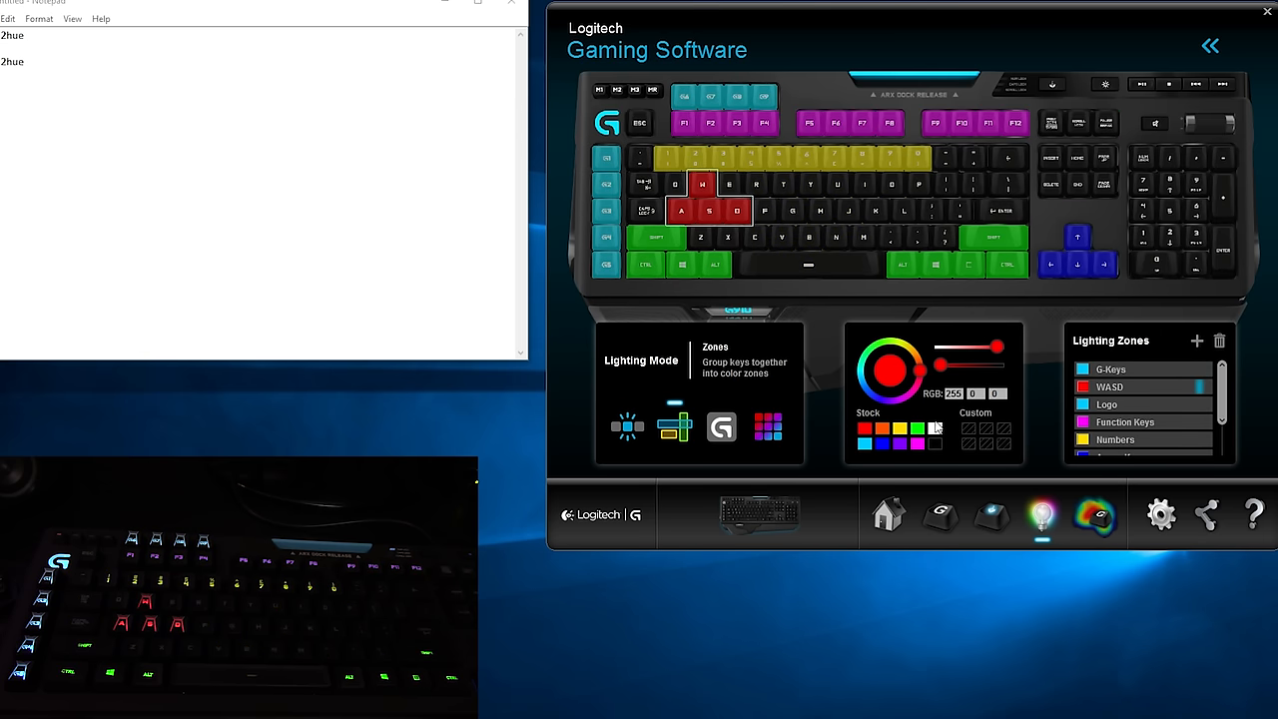
click(917, 427)
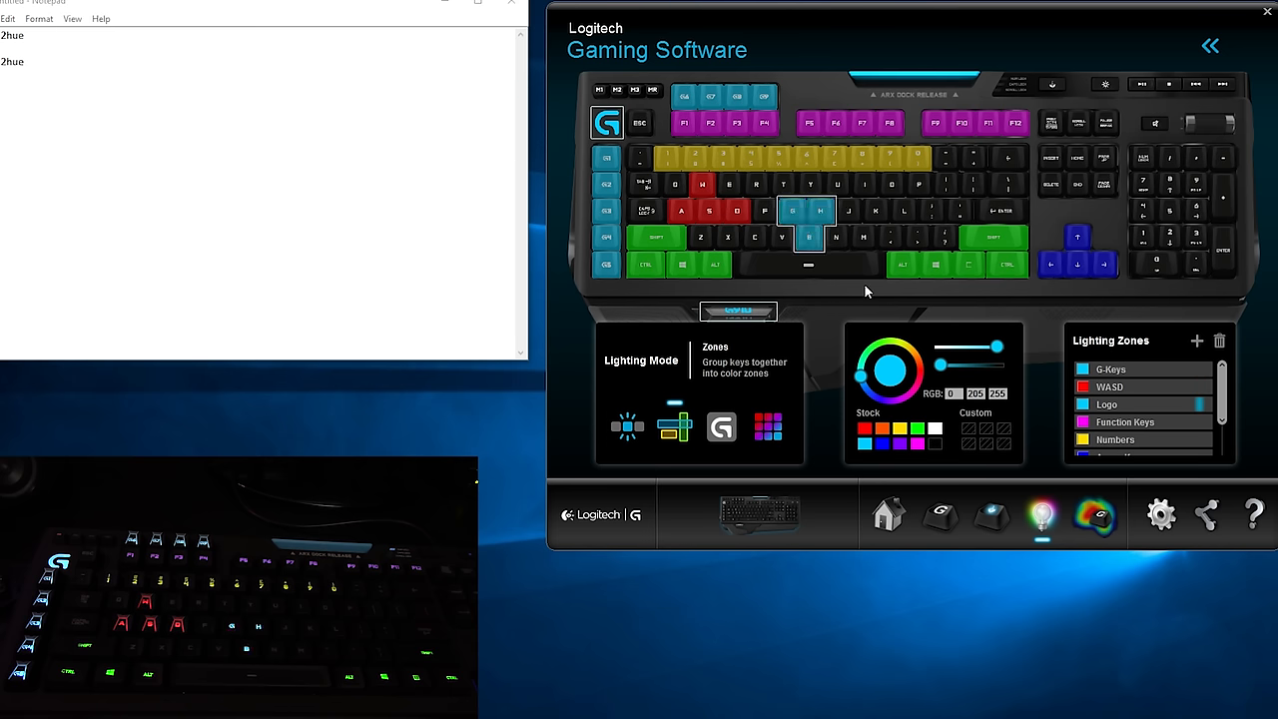
Try Commands lighting for active game keys, then switch to Effects mode with a fixed colour
click(721, 427)
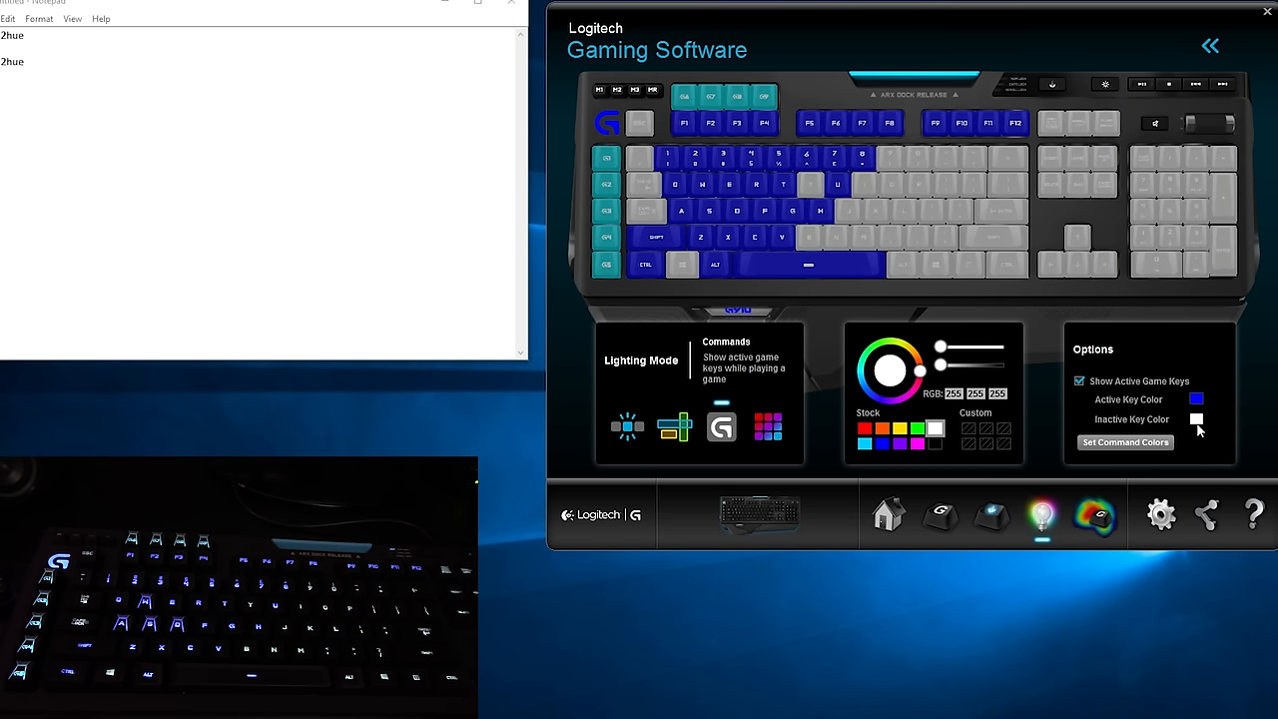
click(767, 427)
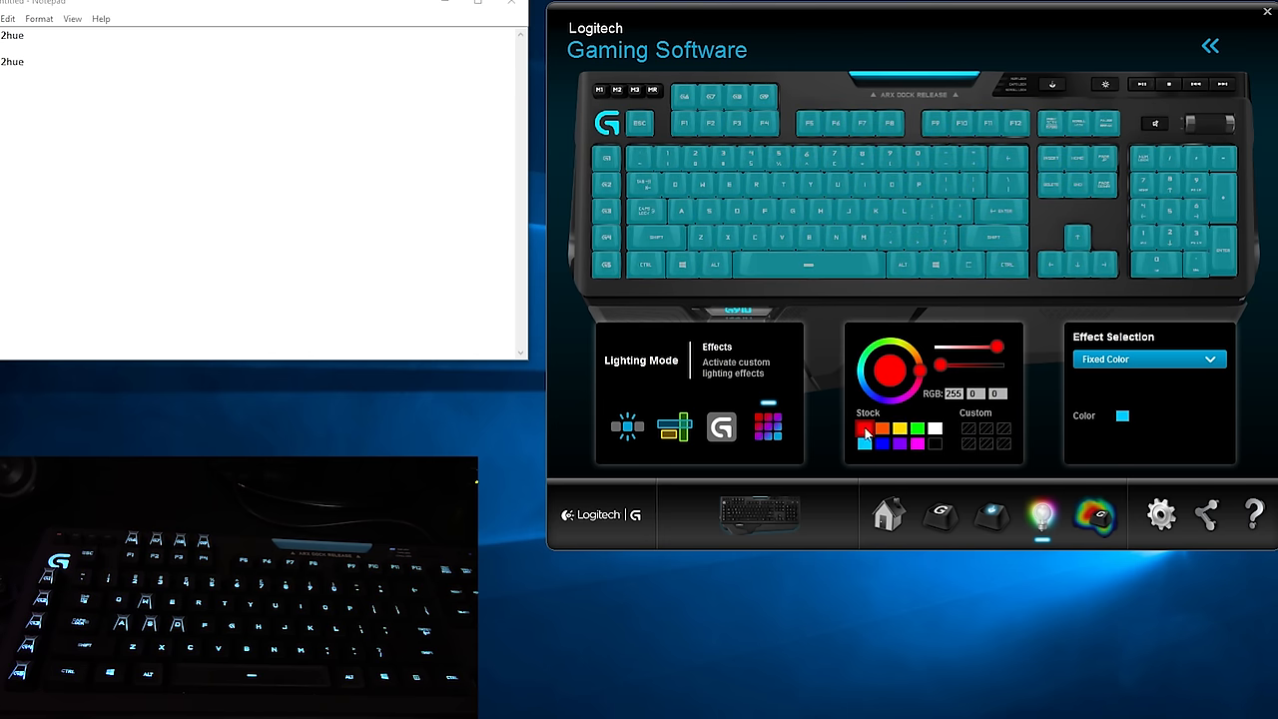
Cycle the effect through Fixed red, Breathing, Star, Color Cycle and Color Wave, ending on Key Press
click(865, 428)
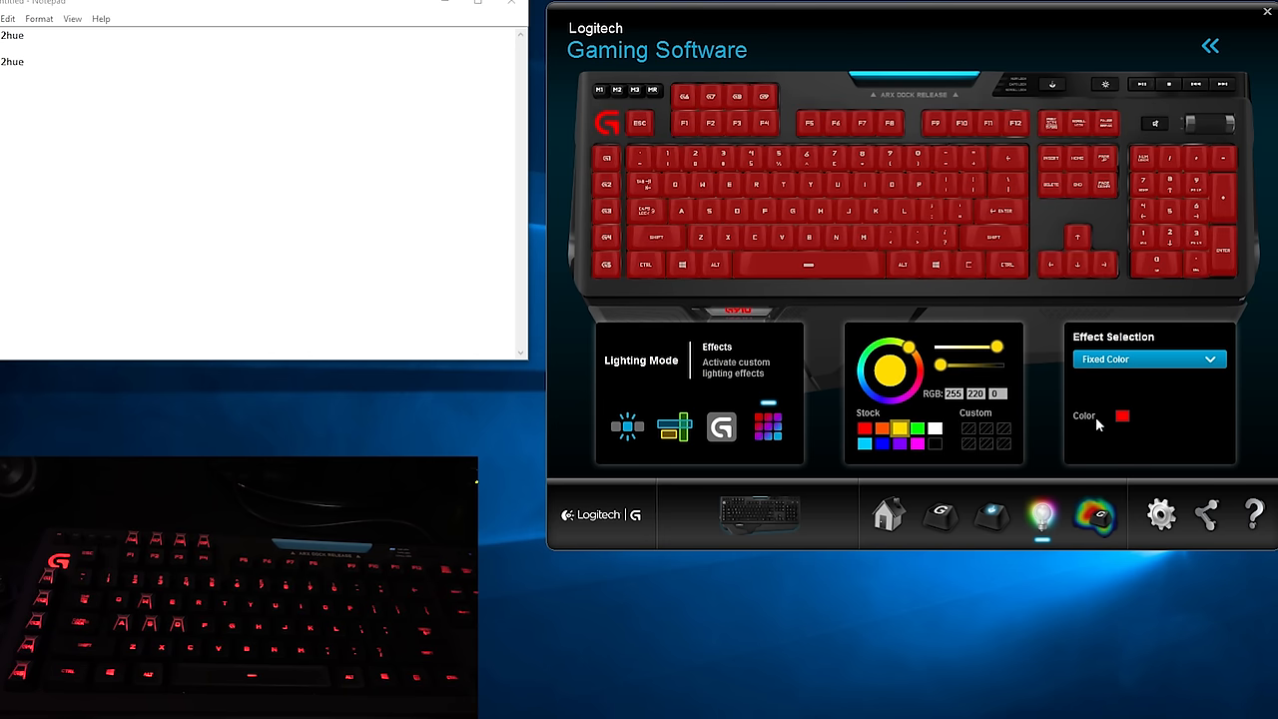
click(1148, 359)
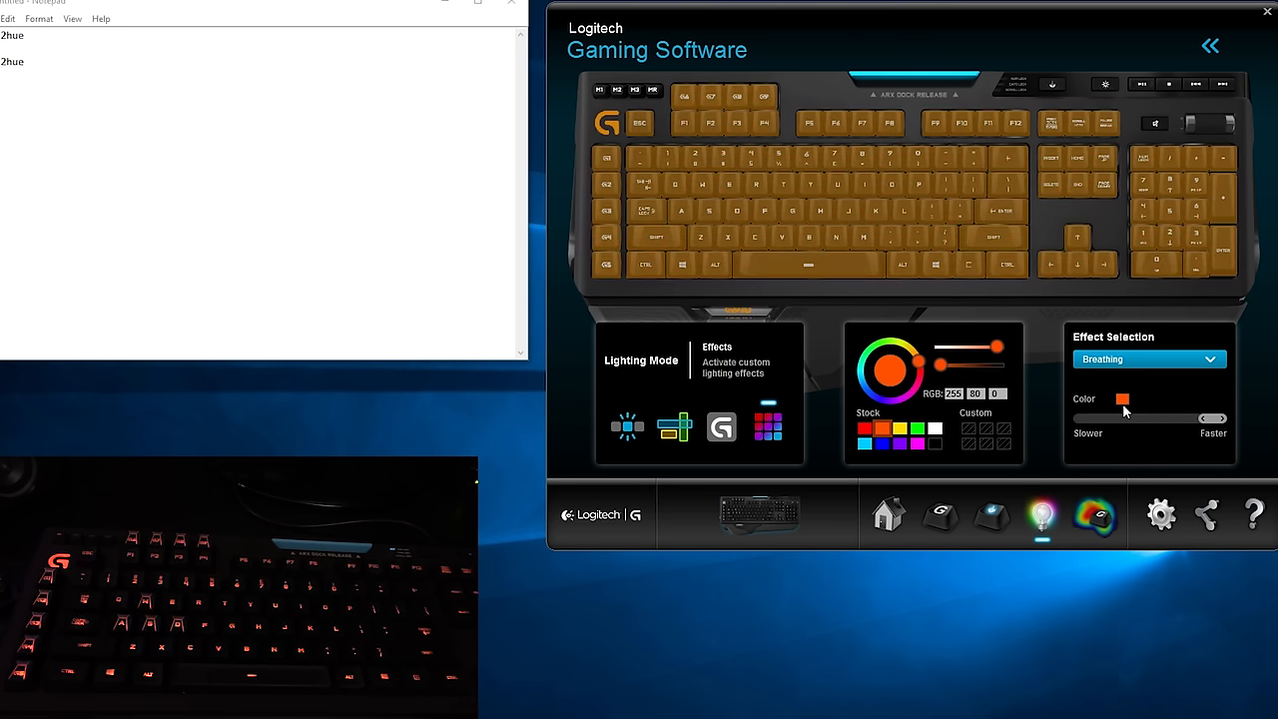
click(1148, 359)
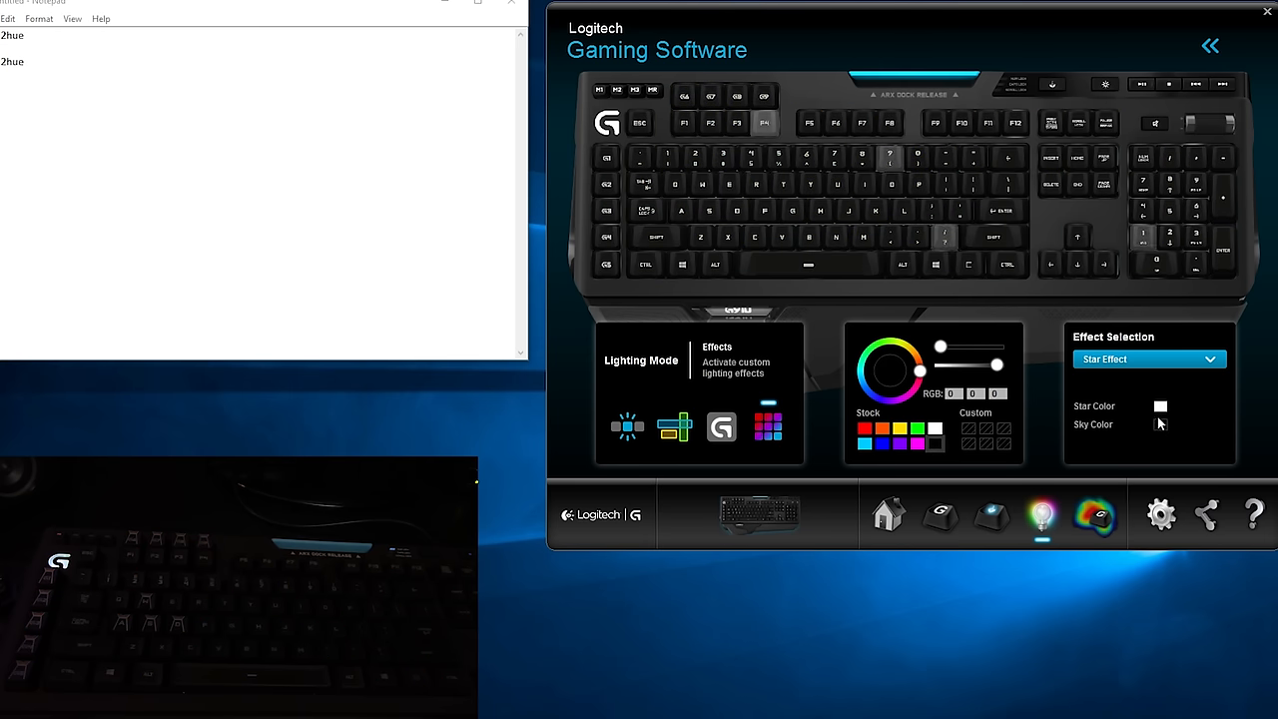
click(1148, 359)
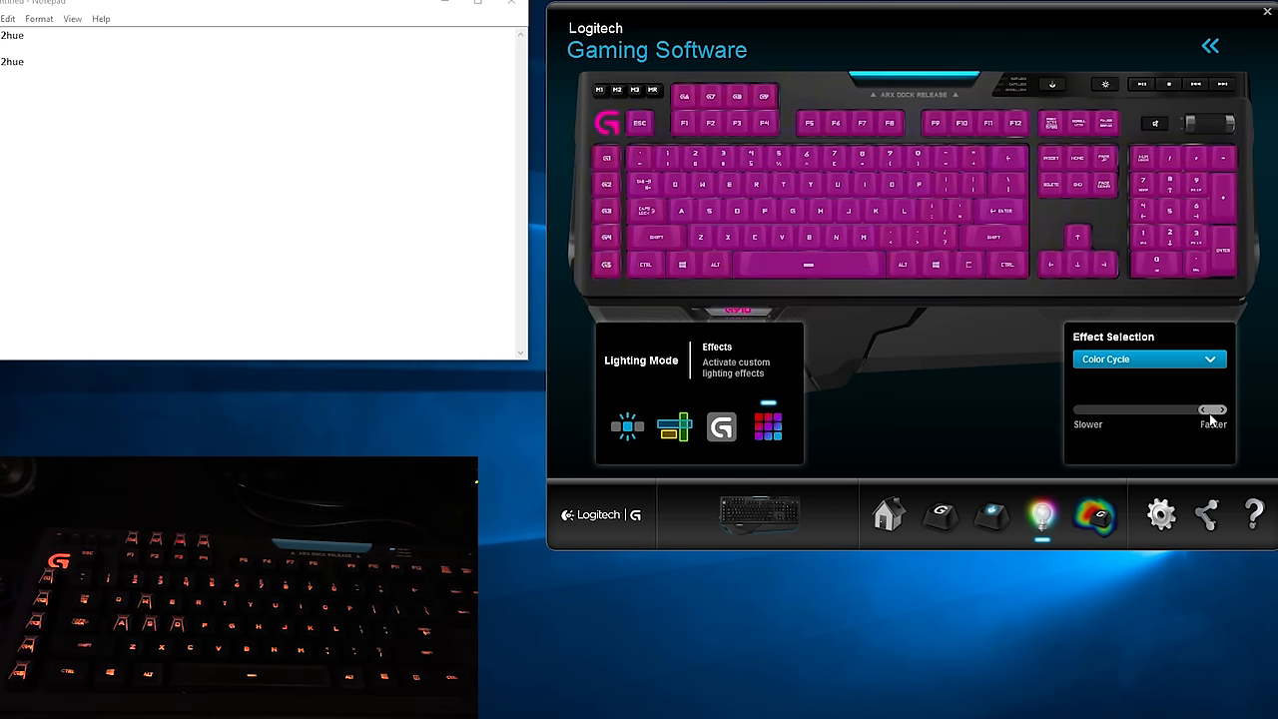
click(1148, 359)
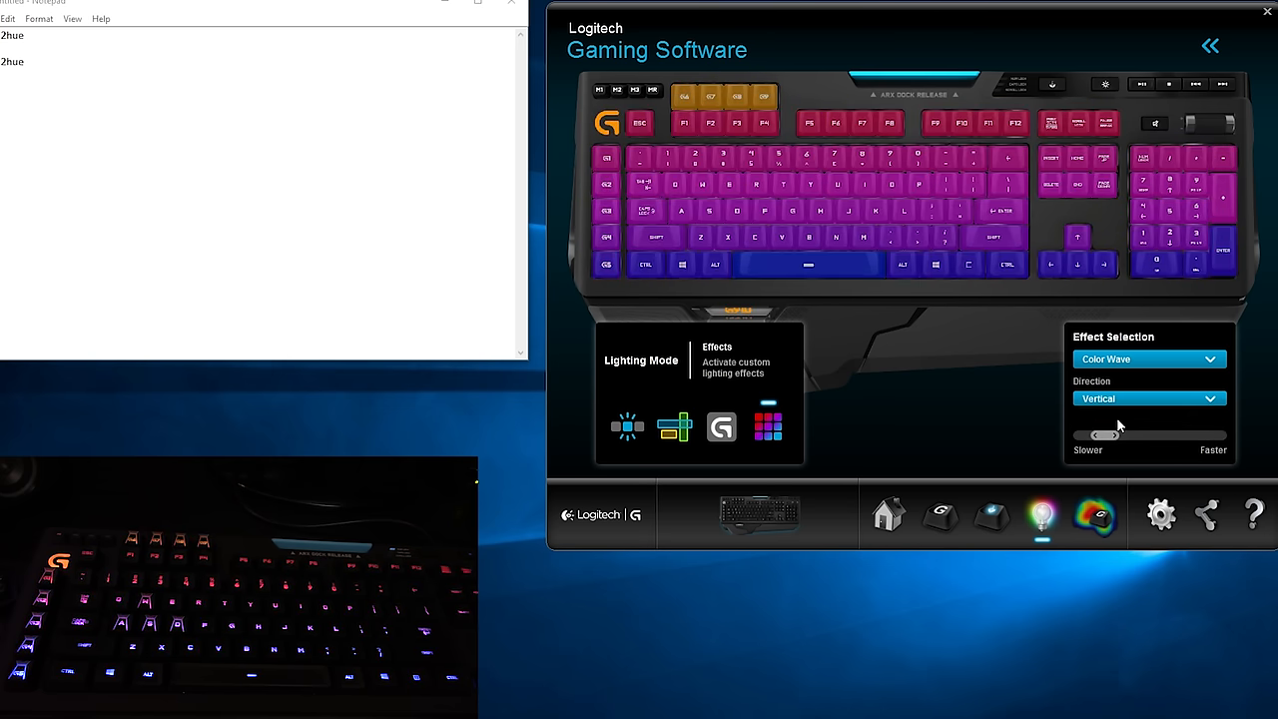
click(1148, 399)
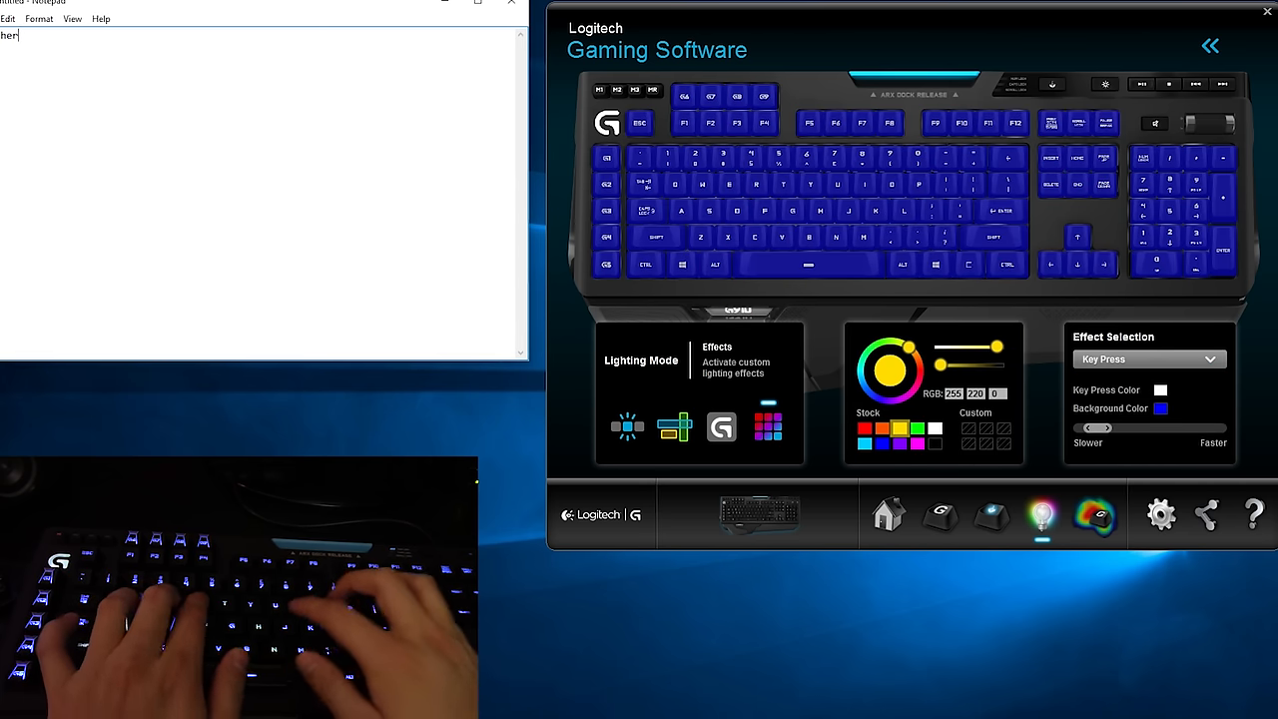
Type 'keypress type lighting demo' in Notepad to show the effect, then bring up Key Press Heat Map analysis
text(keypress type lig)
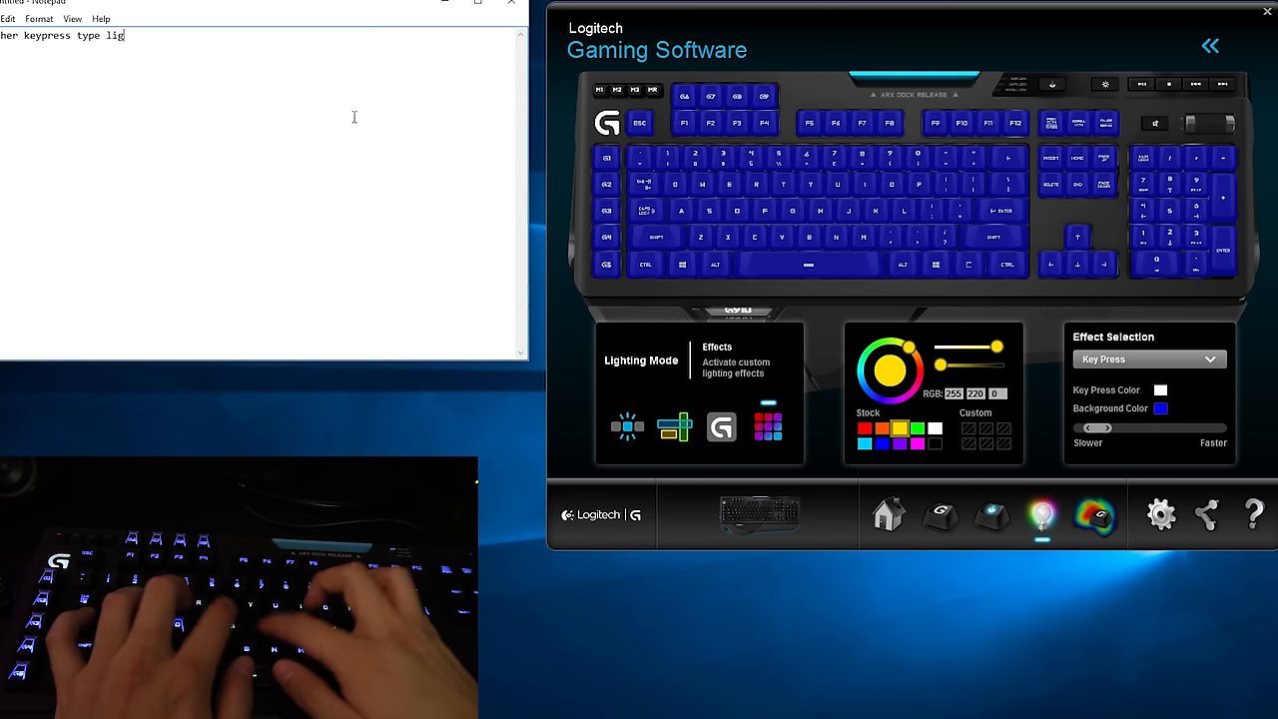
text(hting demo)
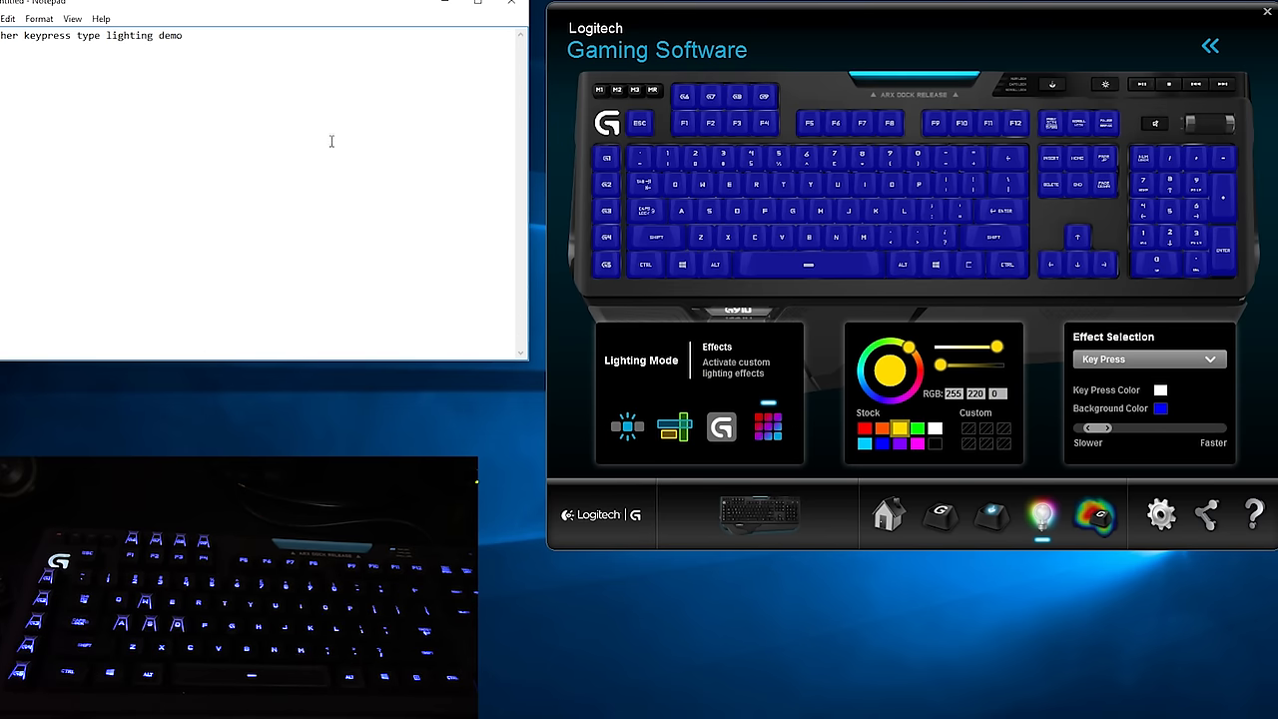
click(1096, 515)
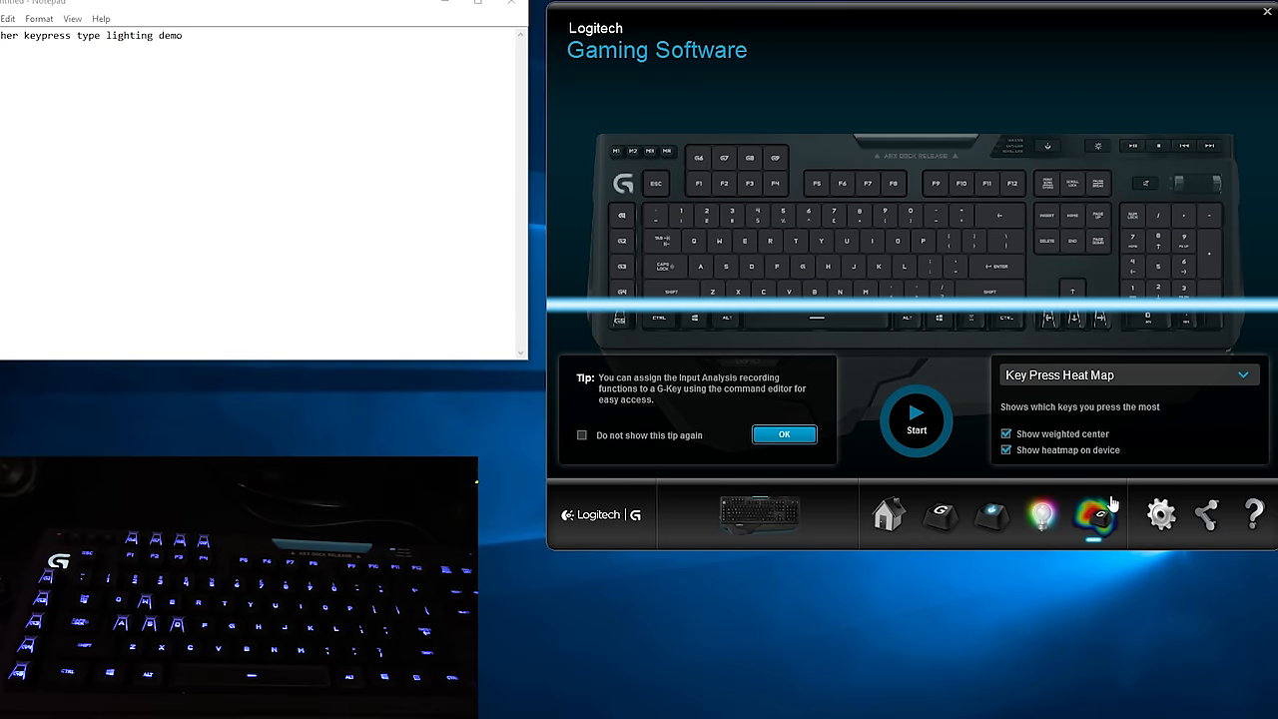
mouse_move(1096, 516)
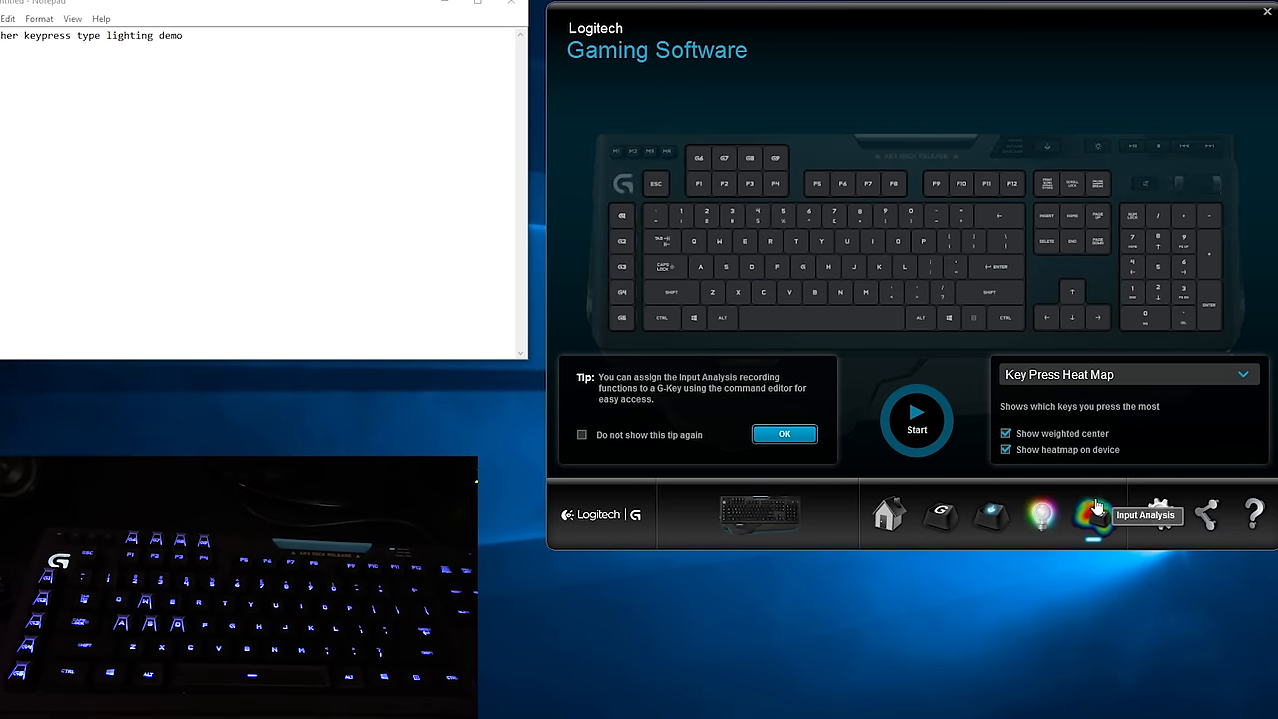
mouse_move(1094, 509)
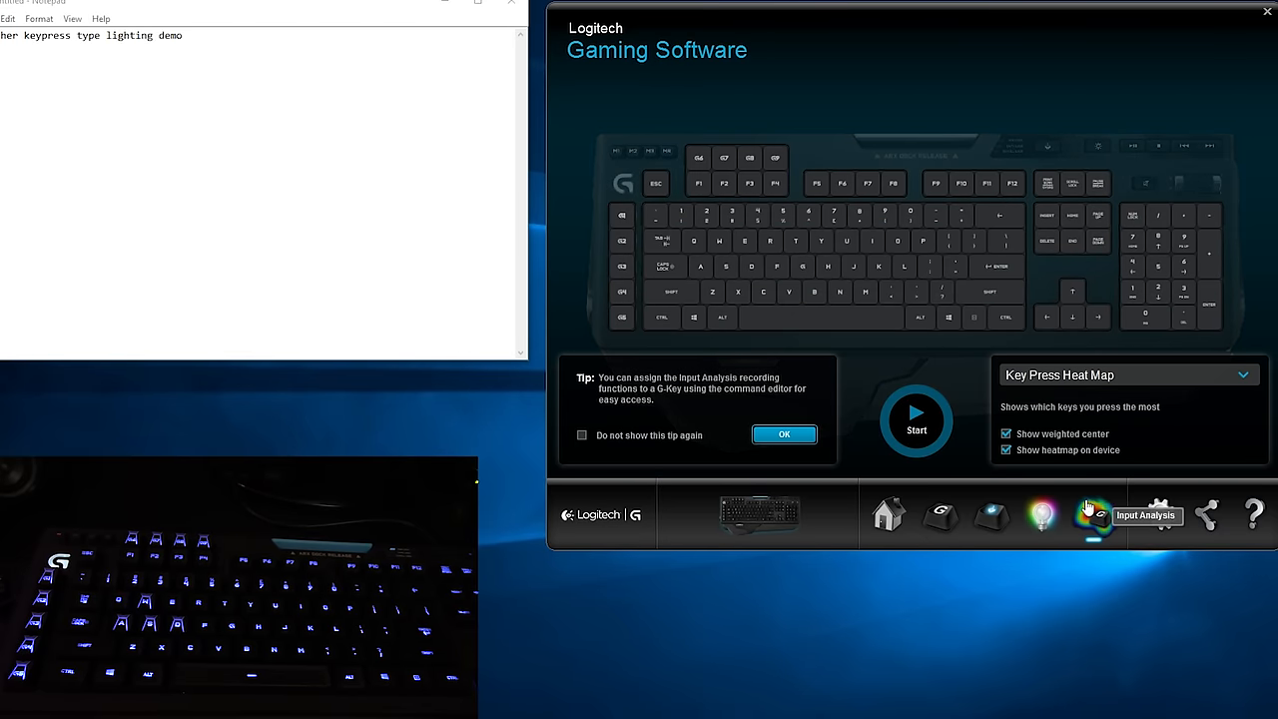
Record a short typing session and stop it to display the key press heat map
click(915, 420)
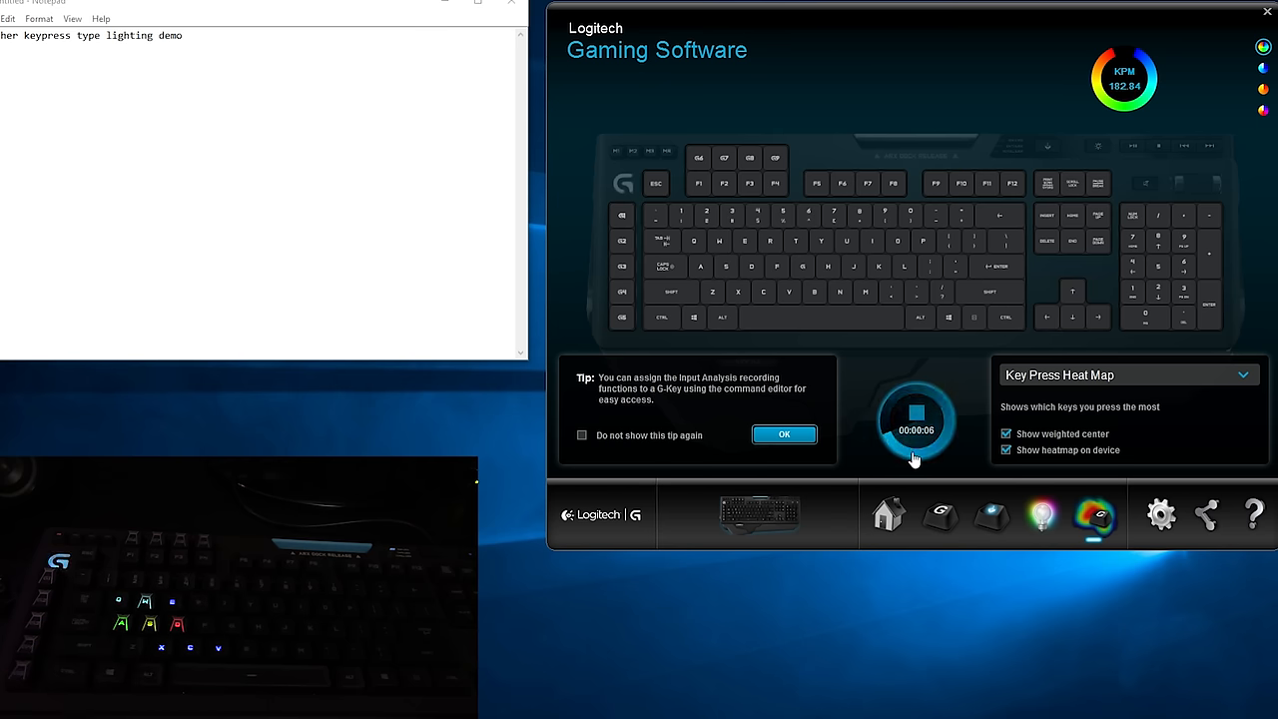
click(1128, 375)
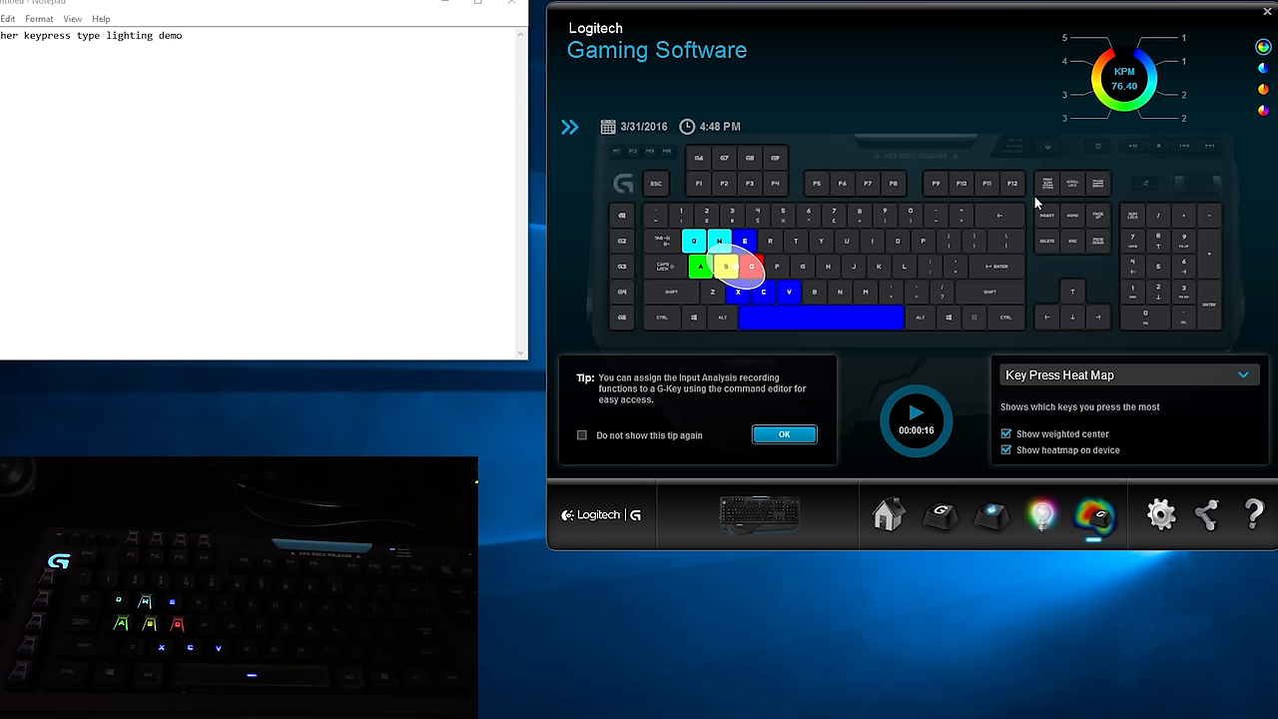
Go into the software settings and view the Profile settings
click(1160, 515)
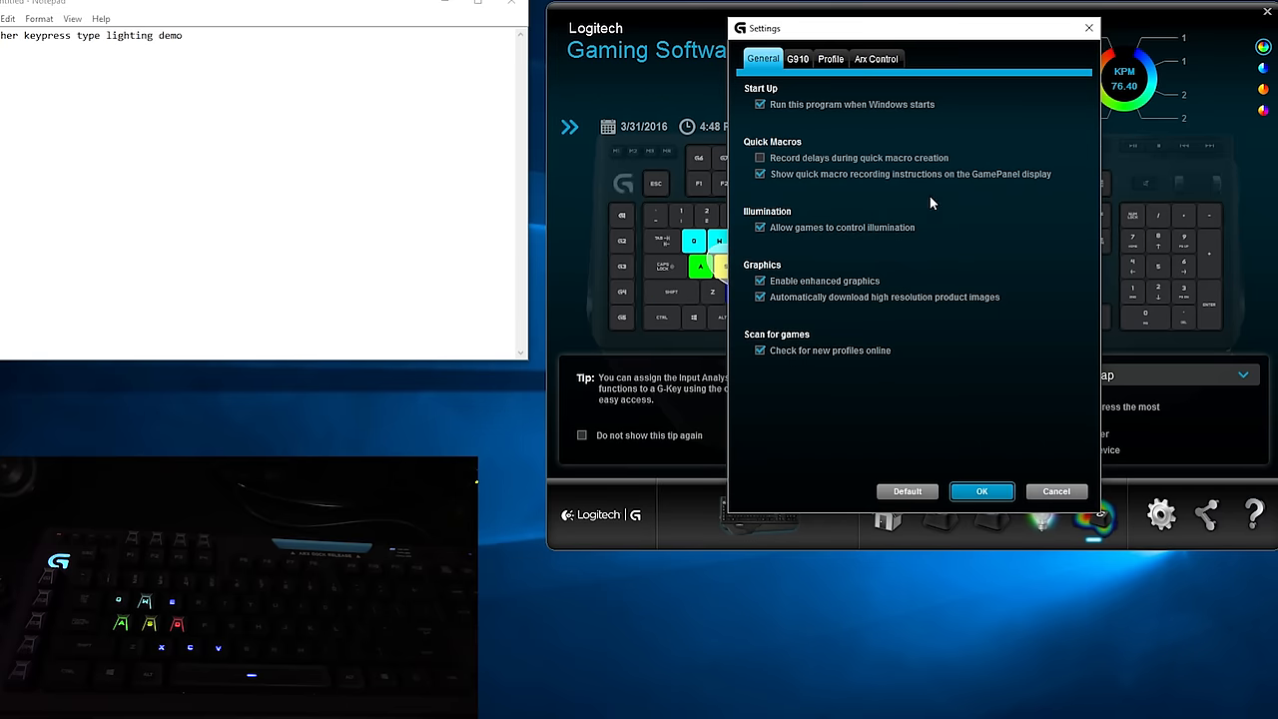
click(830, 60)
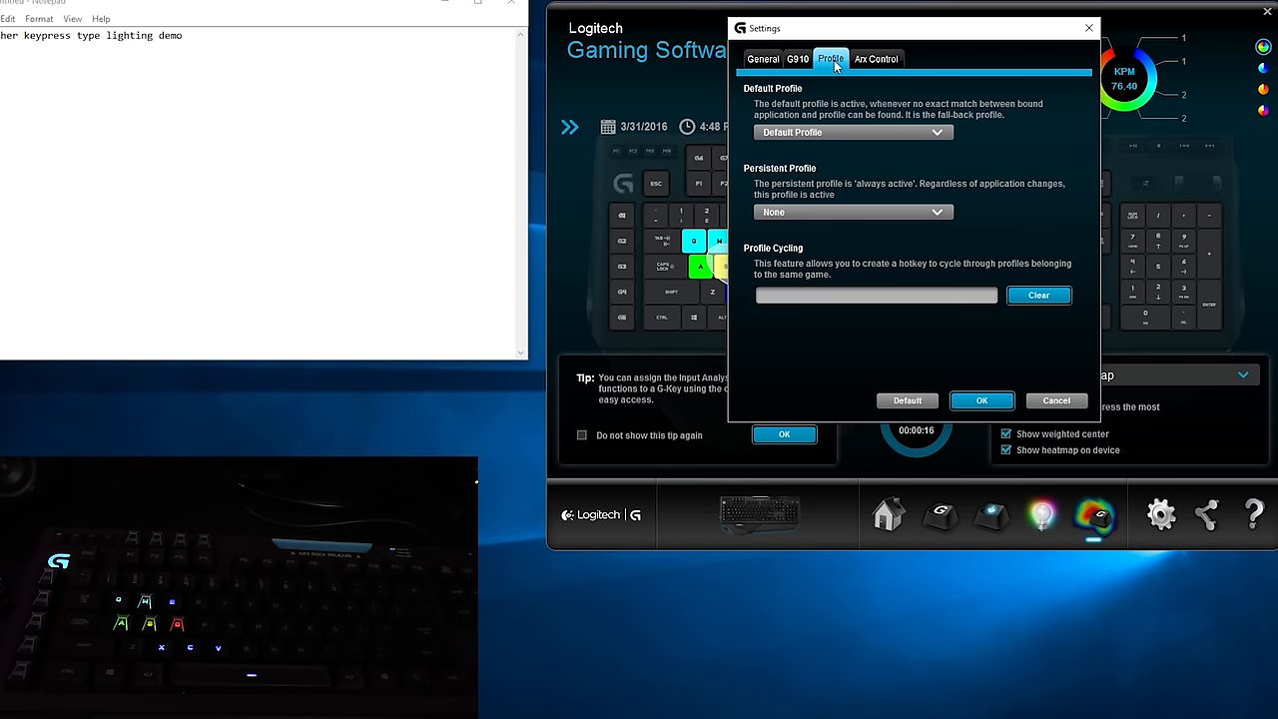
click(875, 58)
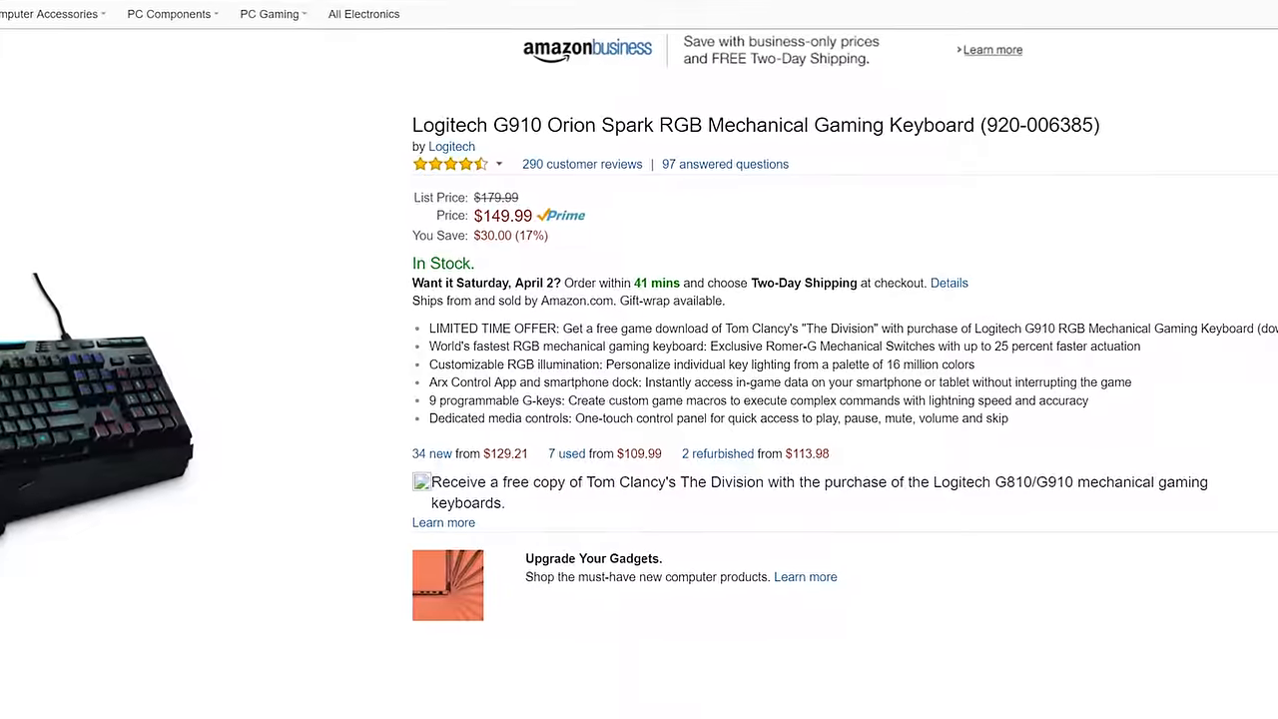
Scroll the Amazon listing for the G910 Orion Spark keyboard priced at $149.99
scroll(up, 3)
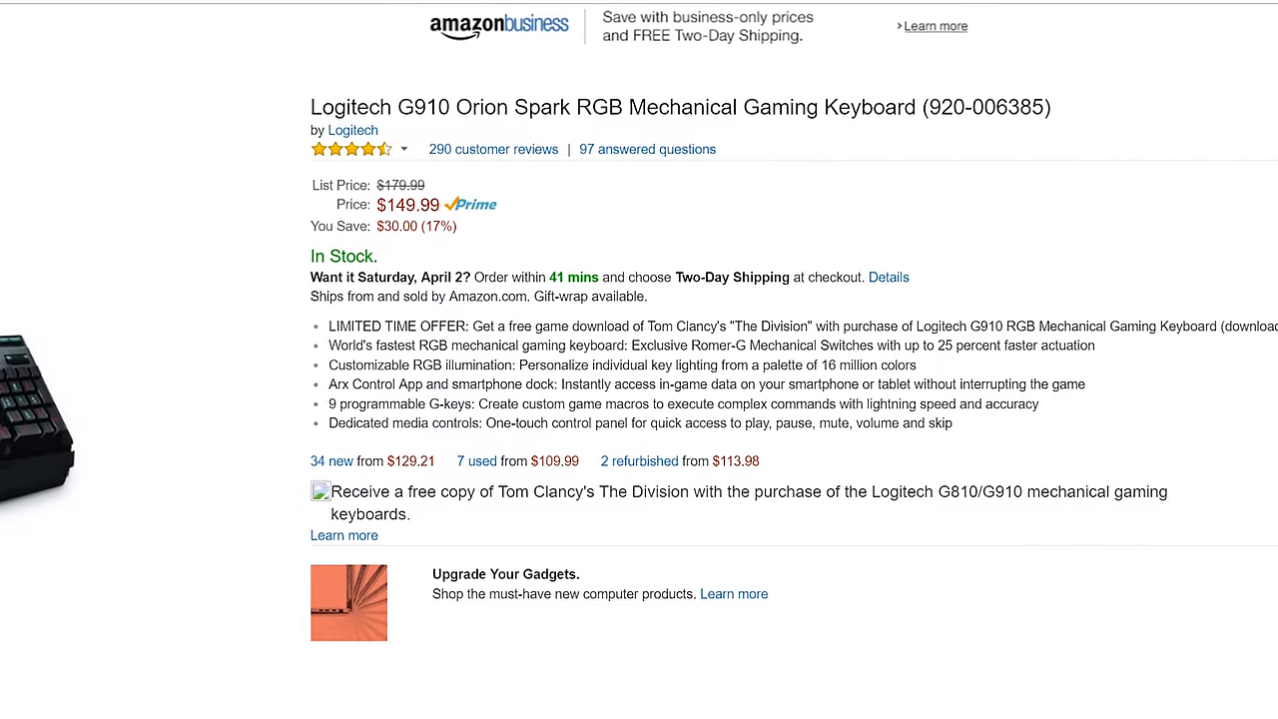